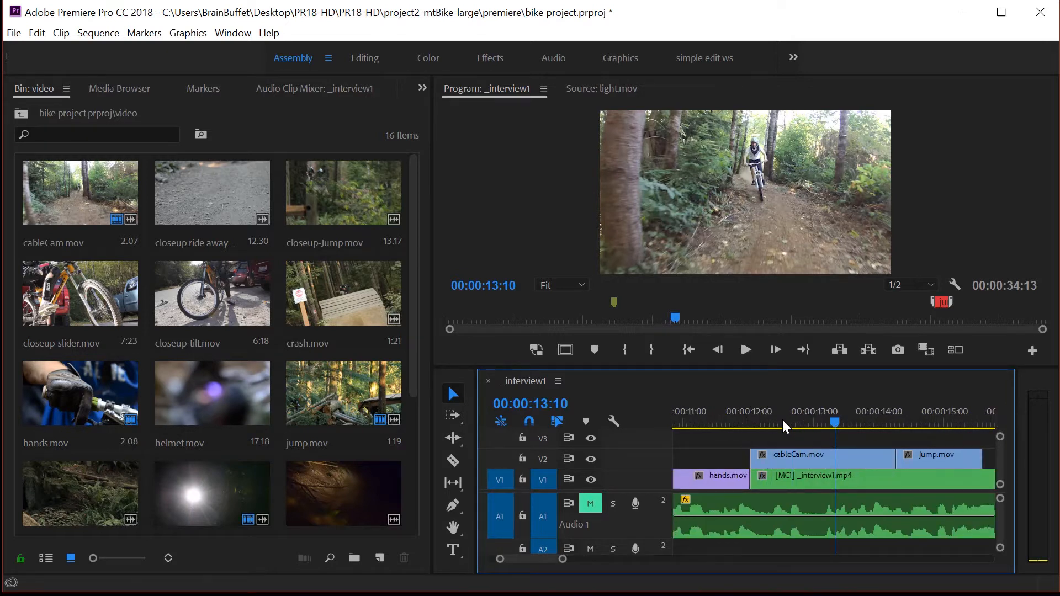
mouse_move(831, 424)
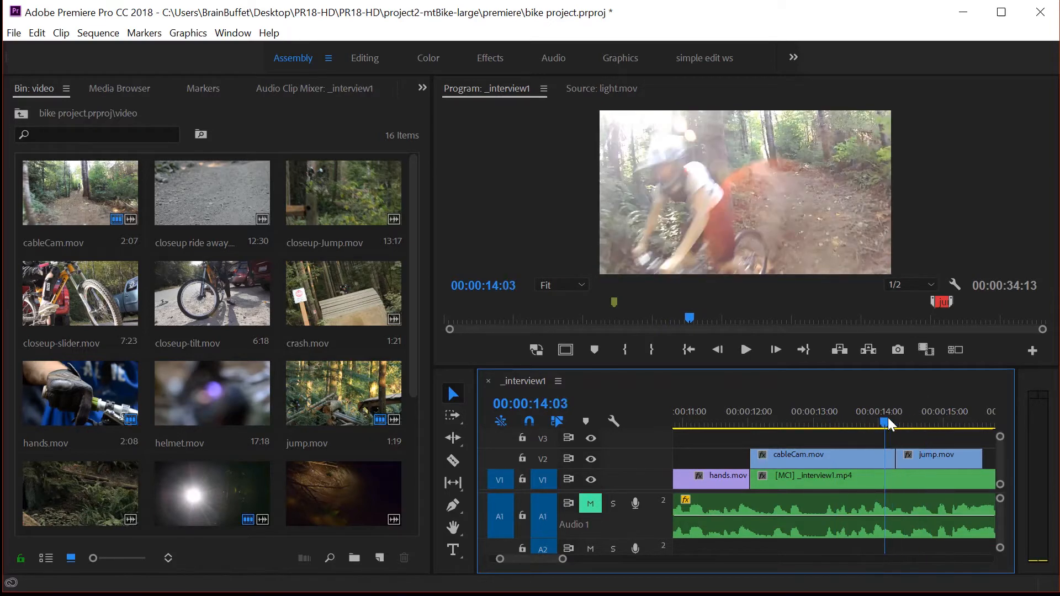
Scrub the playhead around the 13–14 second mark to review the cableCam shot
click(905, 420)
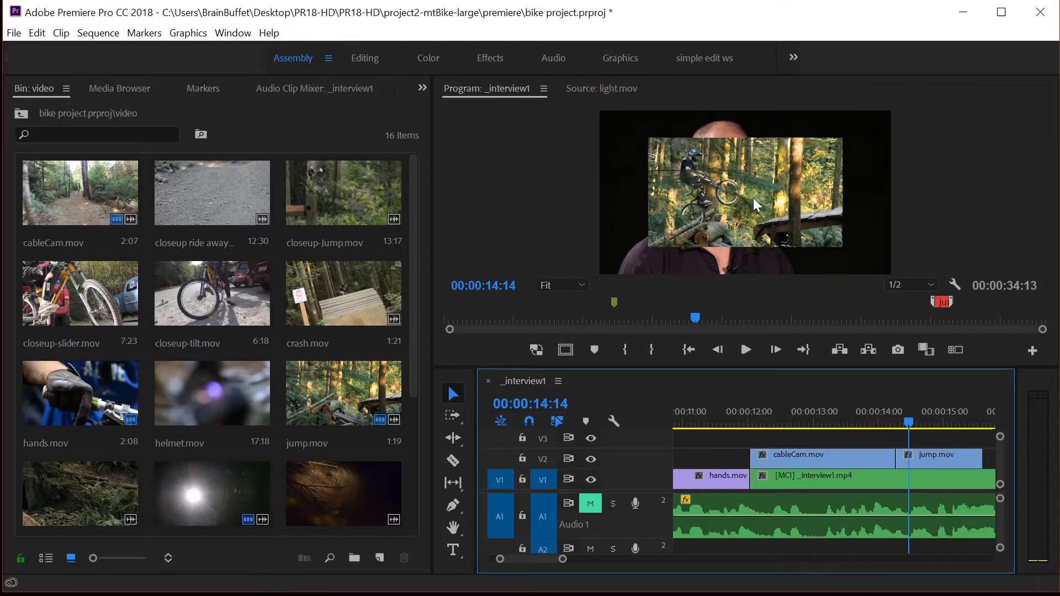
click(830, 423)
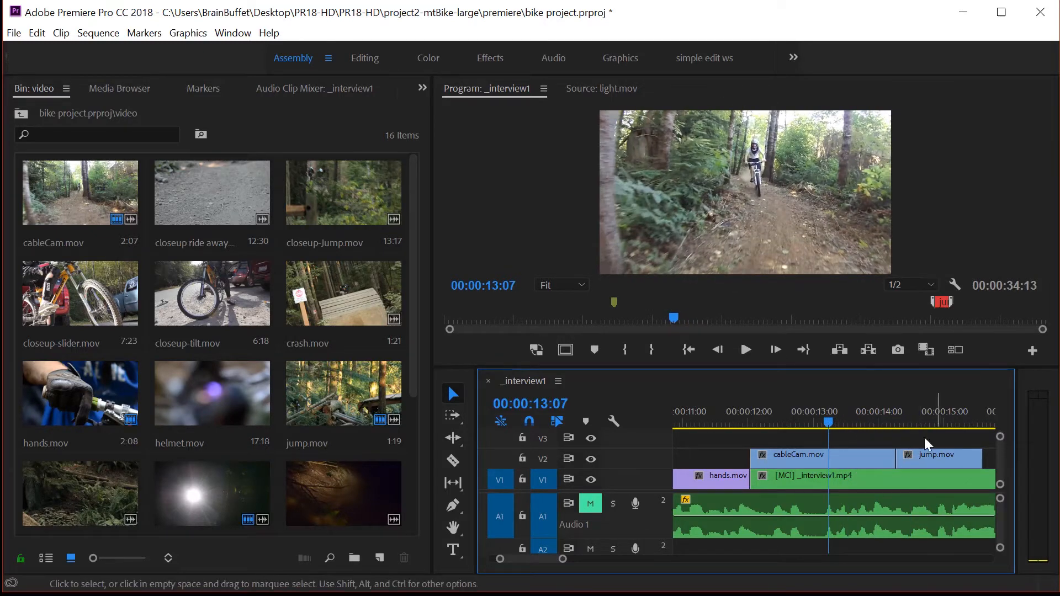
mouse_move(909, 458)
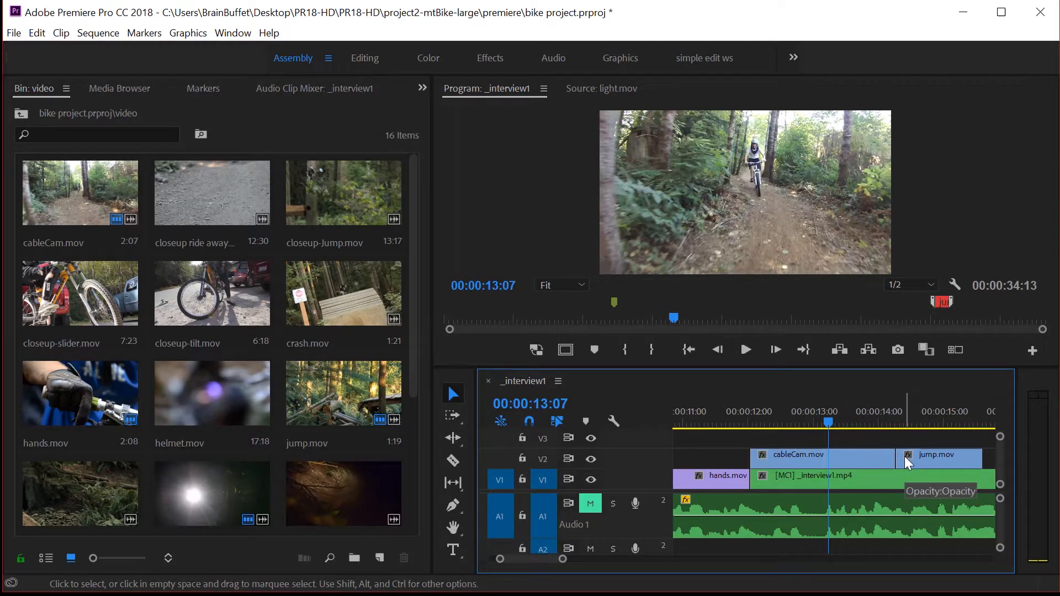
mouse_move(841, 465)
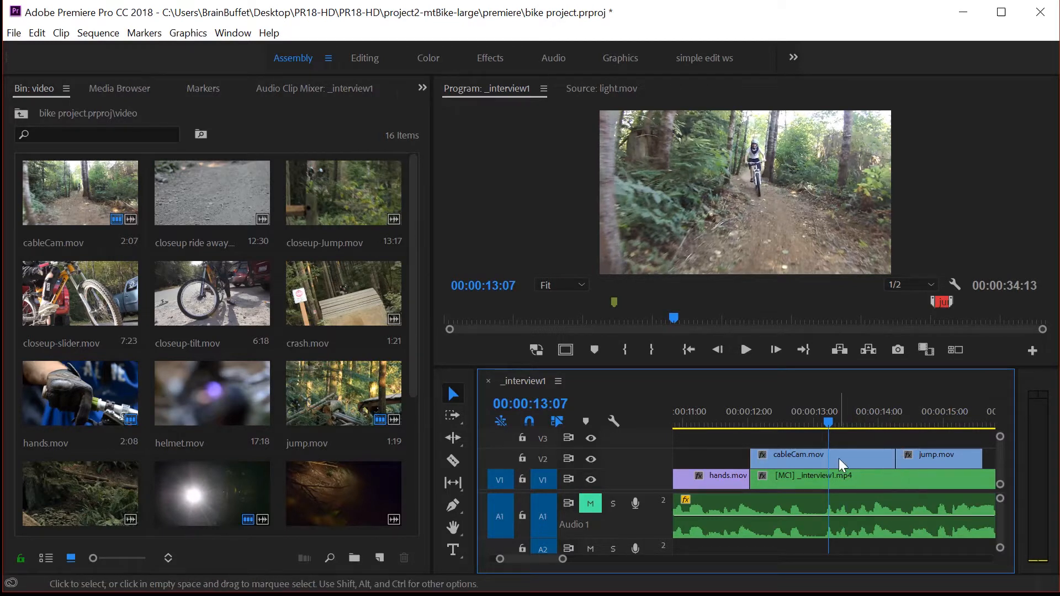
mouse_move(841, 463)
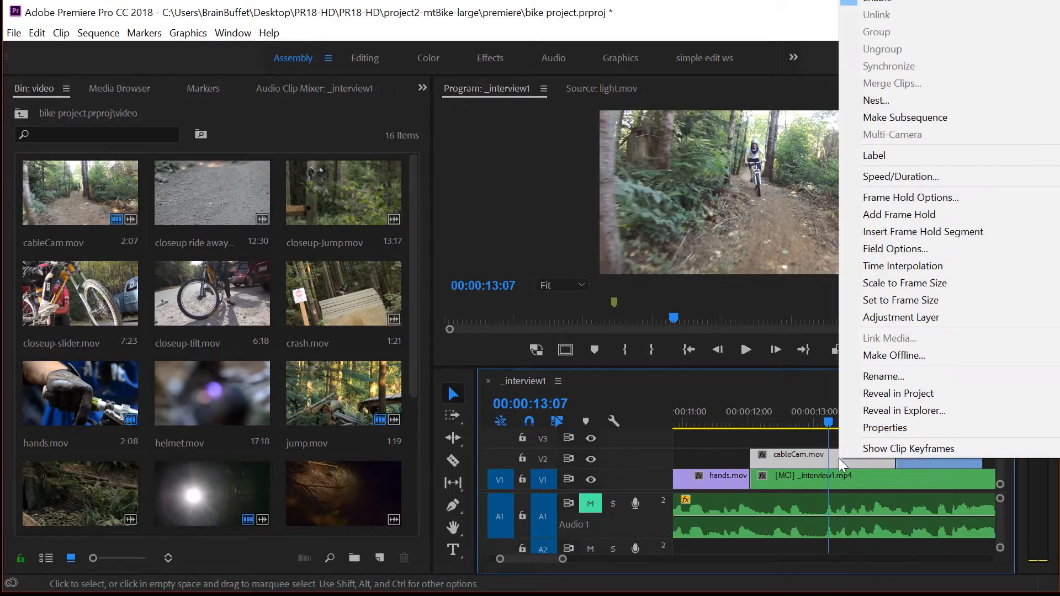
Set the cableCam clip's speed to 80% then a duration of 00:00:03:00, giving 74.44%
click(901, 177)
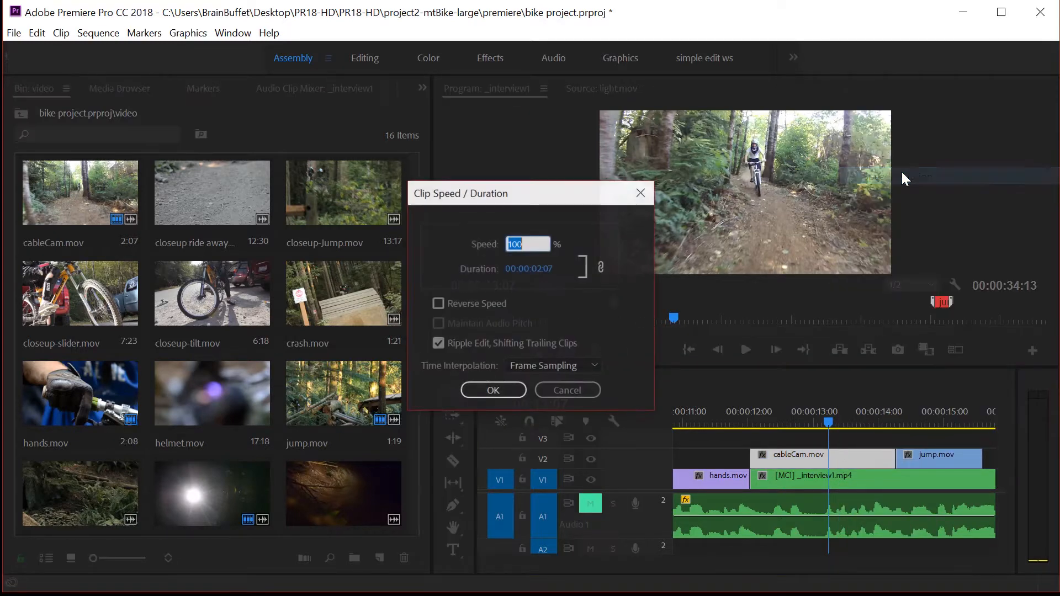
mouse_move(529, 225)
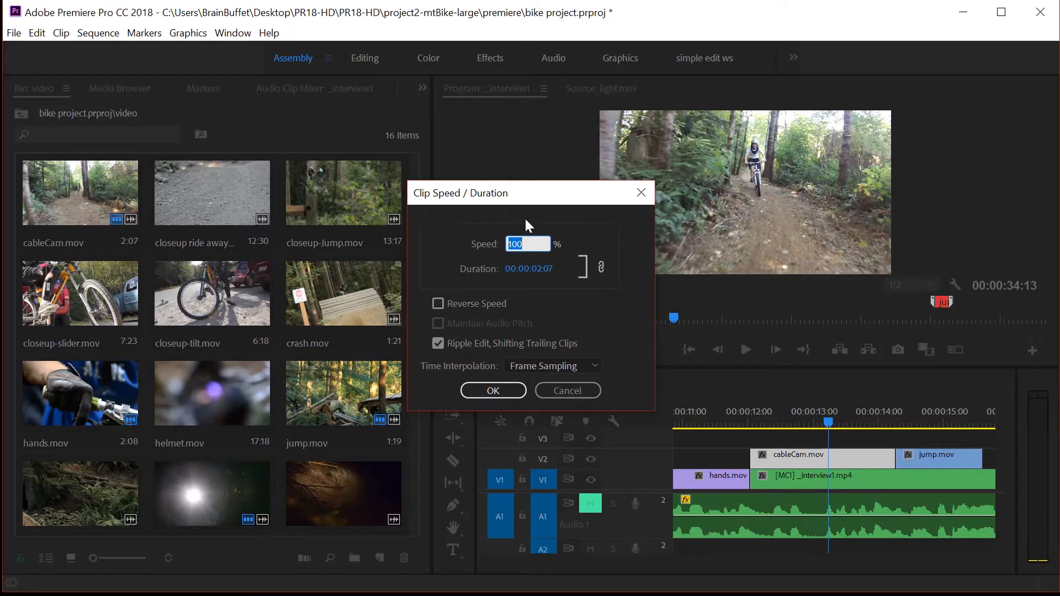
mouse_move(528, 244)
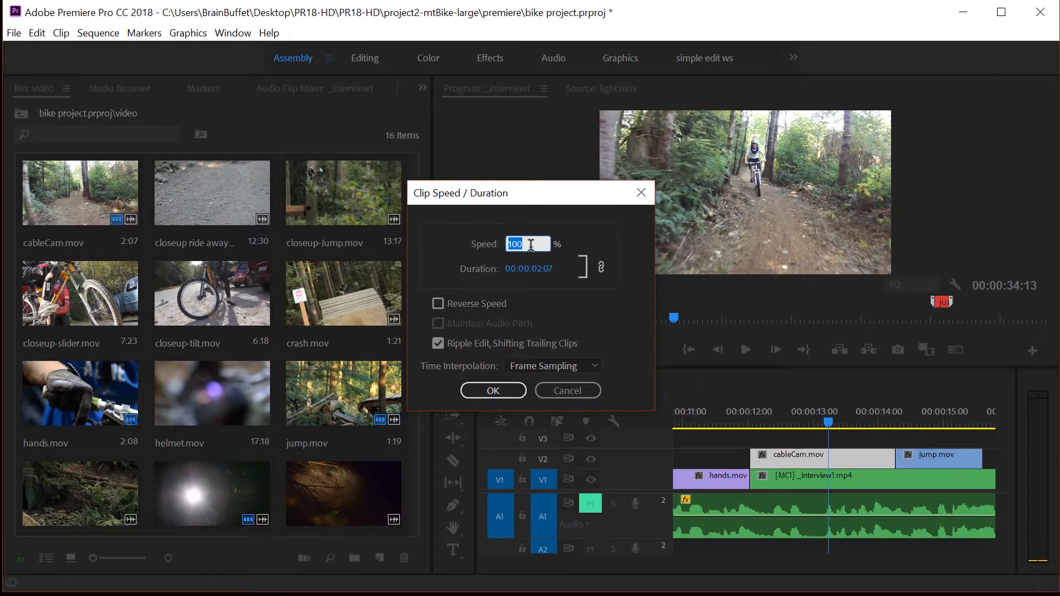
text(8)
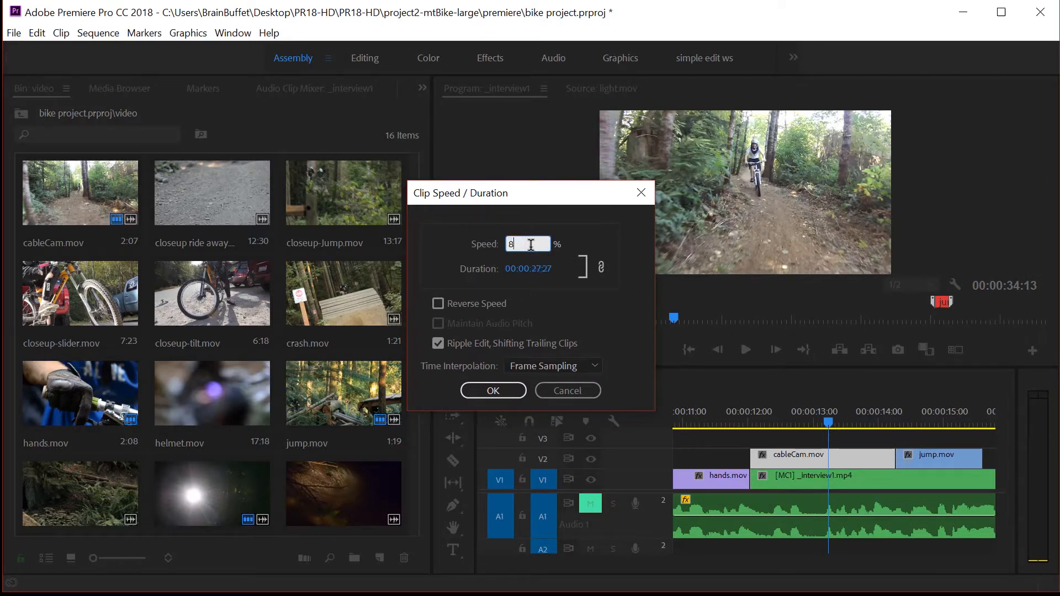
text(0)
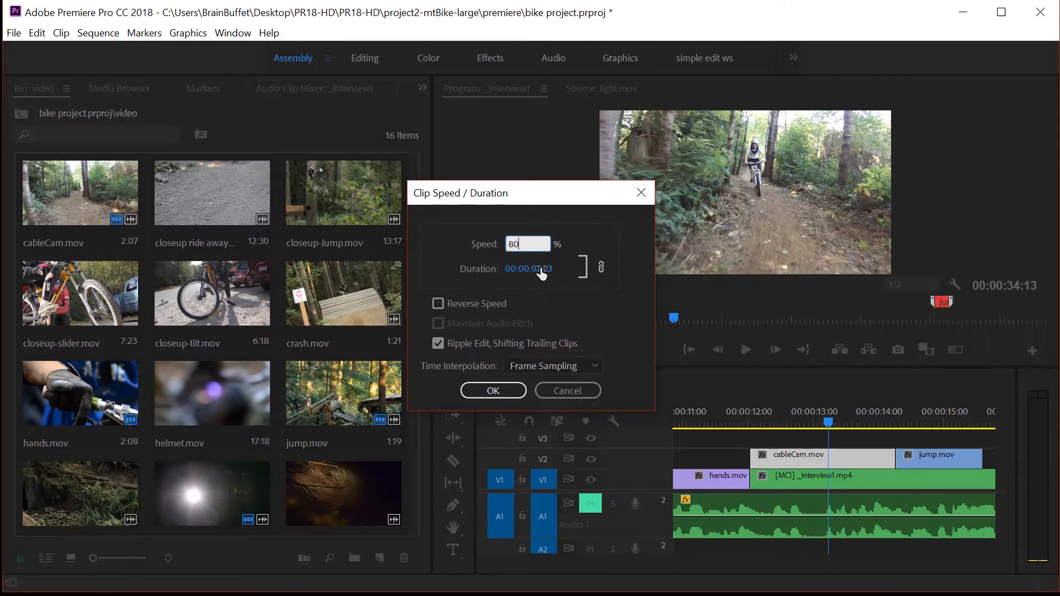
click(528, 268)
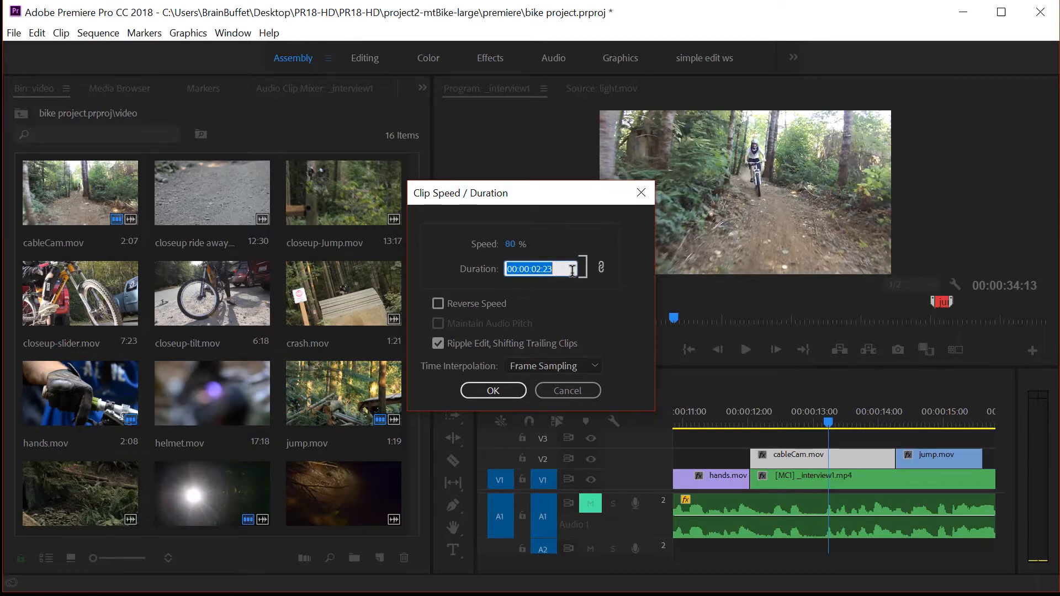
text(30)
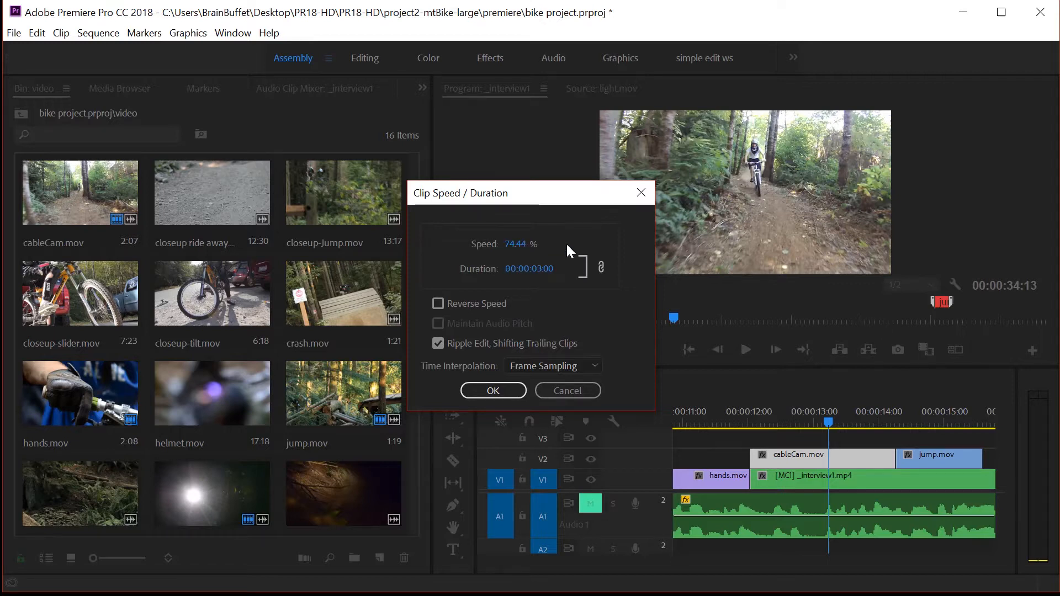
mouse_move(500, 246)
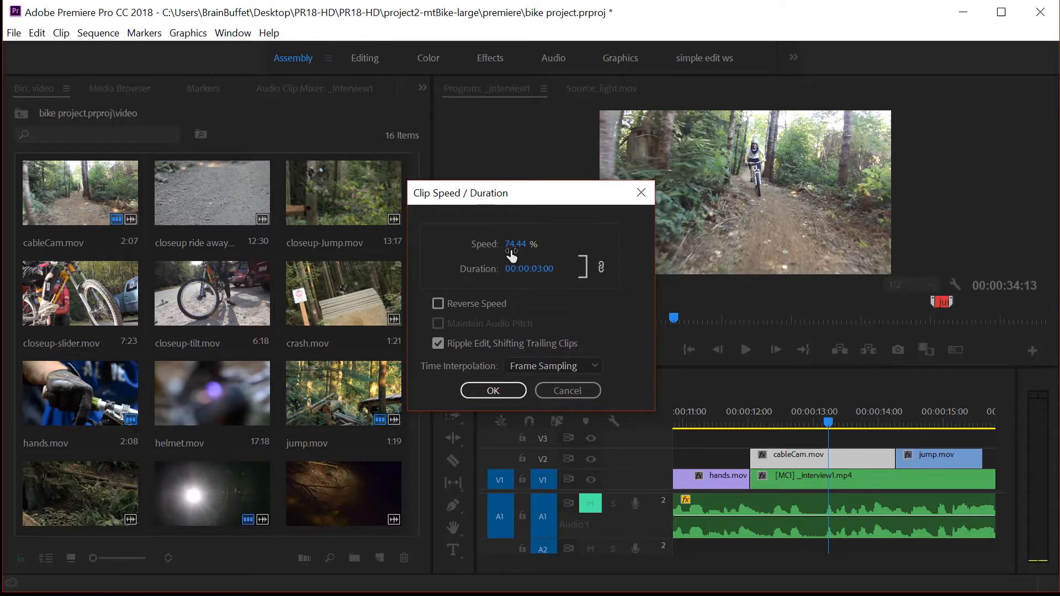
Enable Reverse Speed and leave Ripple Edit on so later clips shift
click(438, 304)
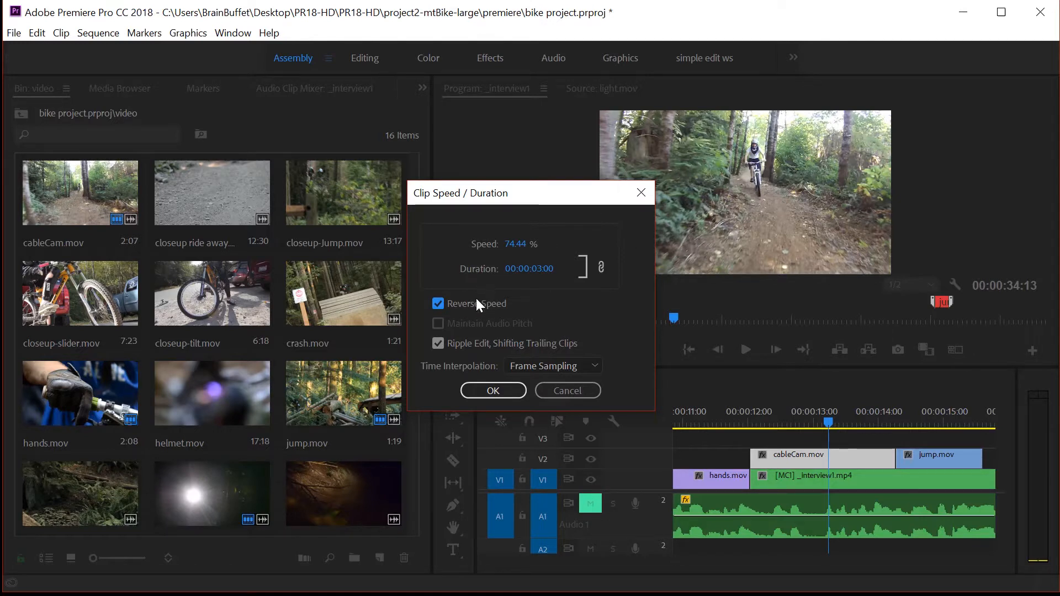
click(438, 344)
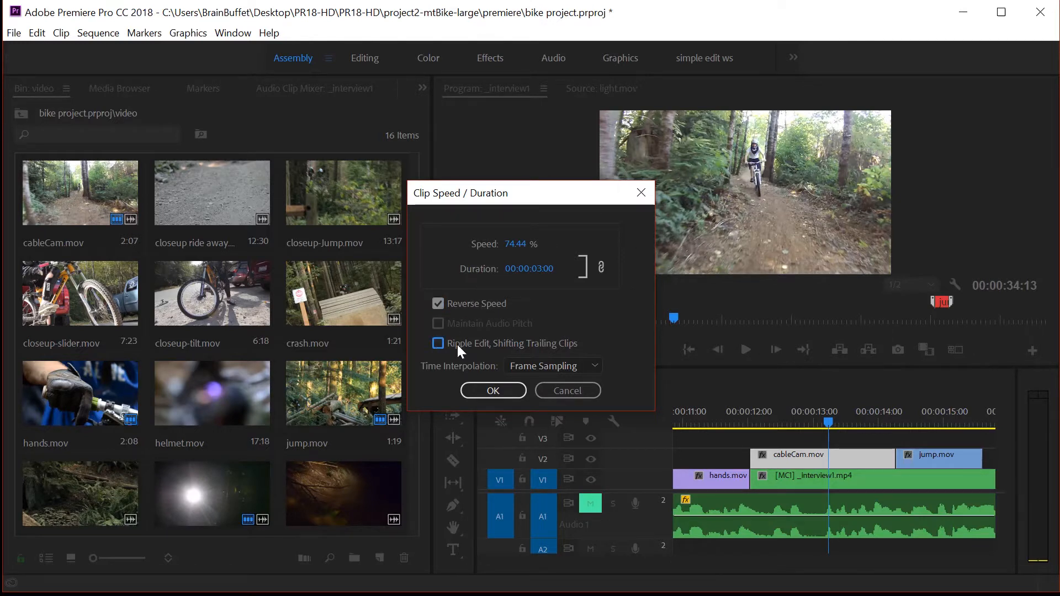
click(437, 343)
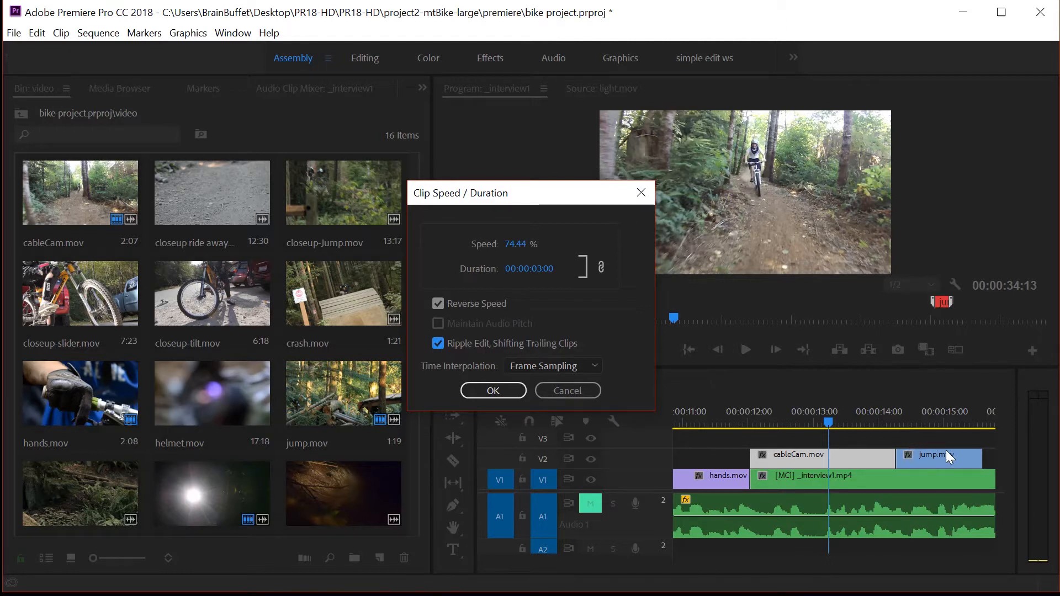
mouse_move(993, 456)
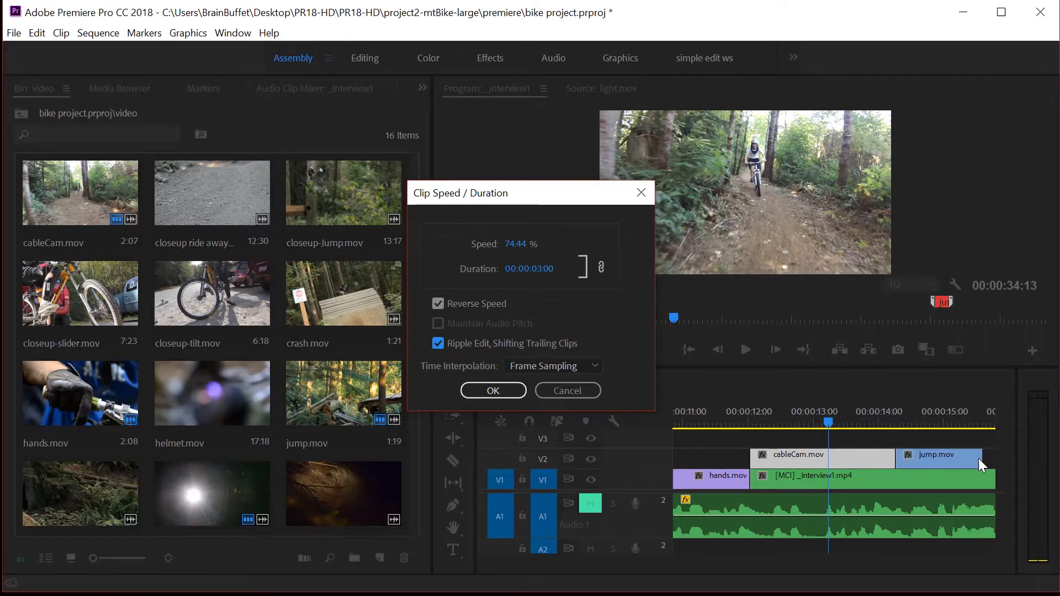
mouse_move(984, 474)
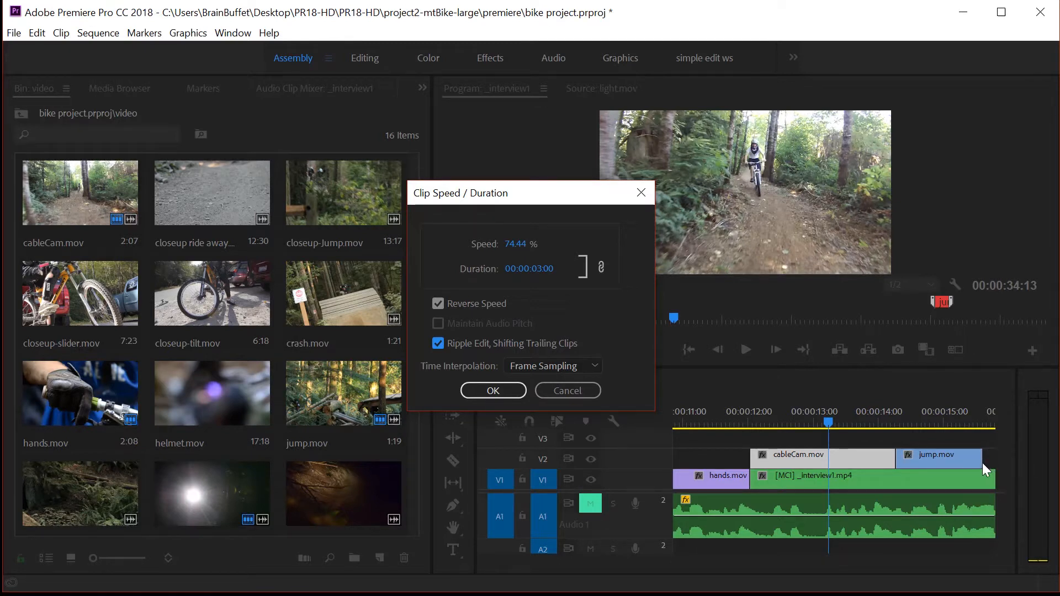
mouse_move(455, 350)
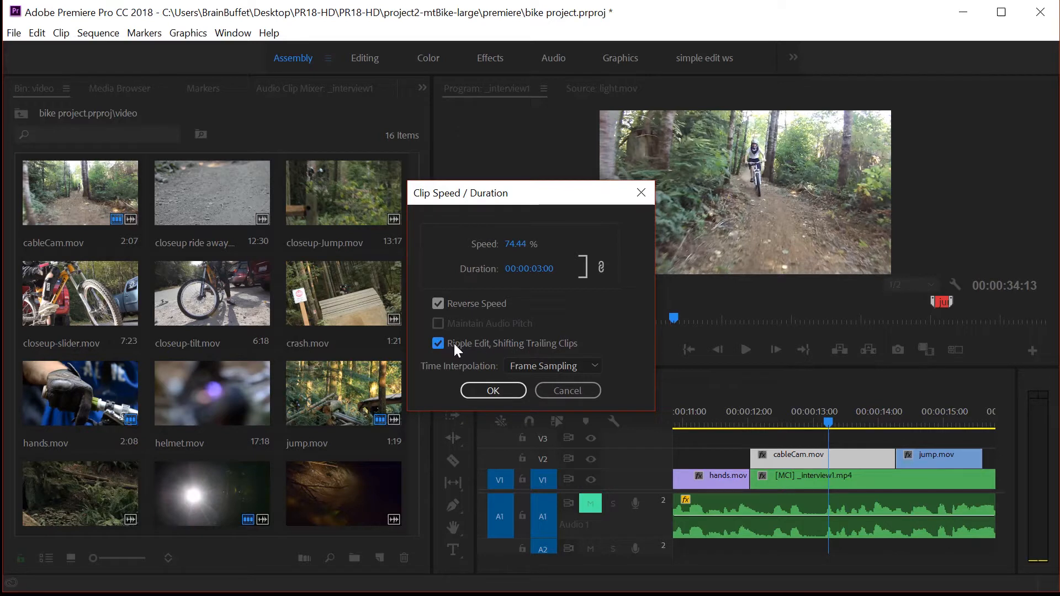
mouse_move(433, 374)
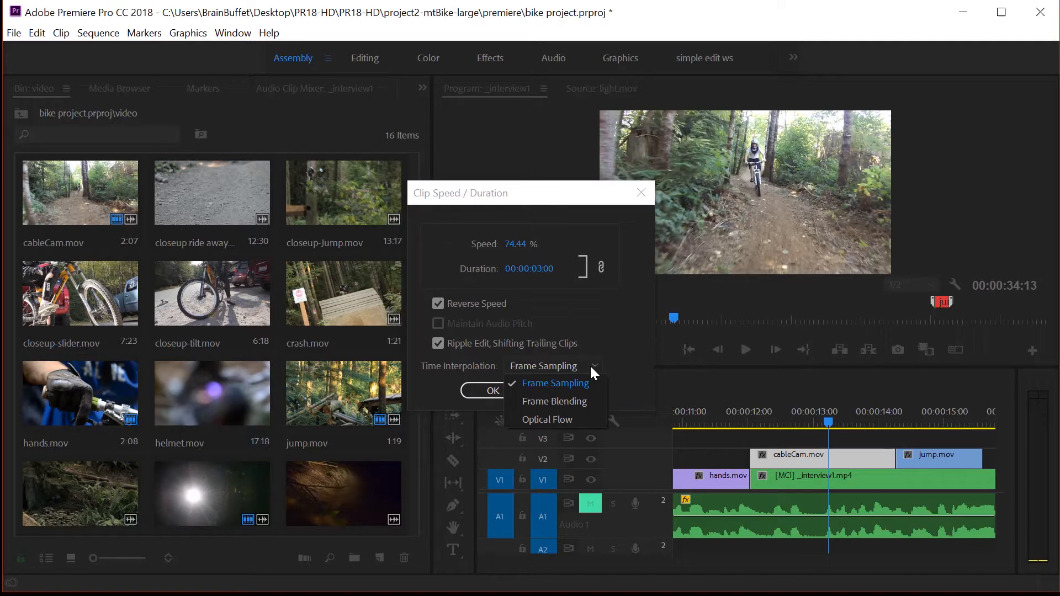
mouse_move(576, 412)
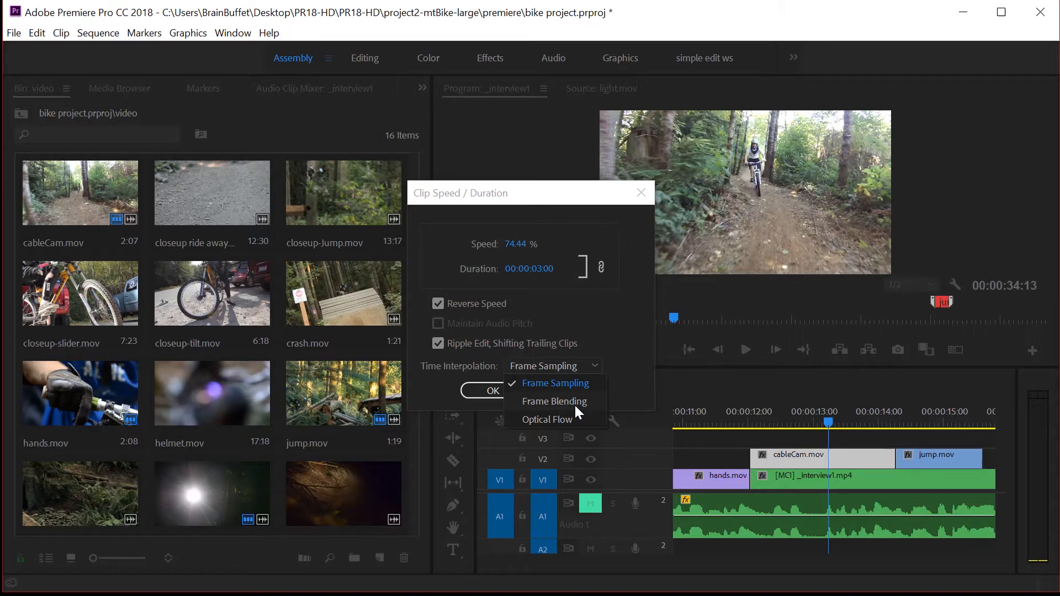
mouse_move(577, 430)
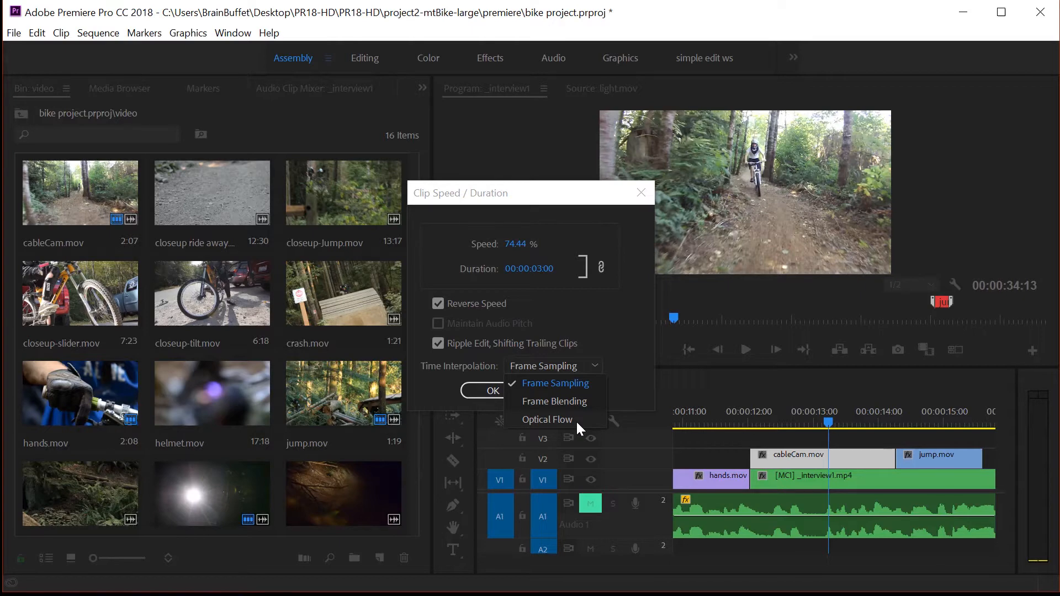
Apply the reversed 74.44% speed change and move the playhead to 13:29 by the gap
click(553, 383)
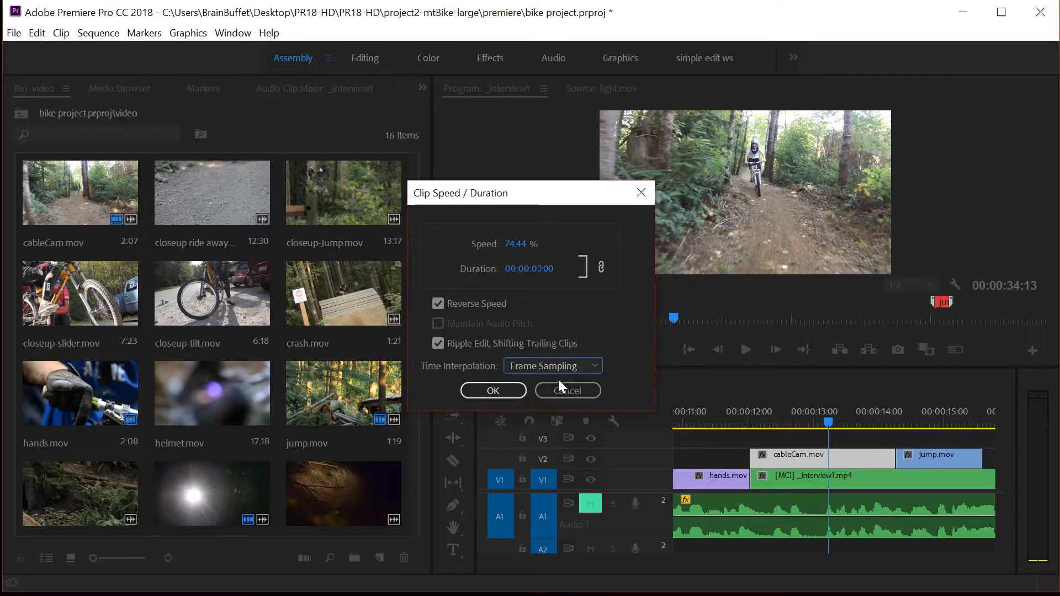
click(493, 389)
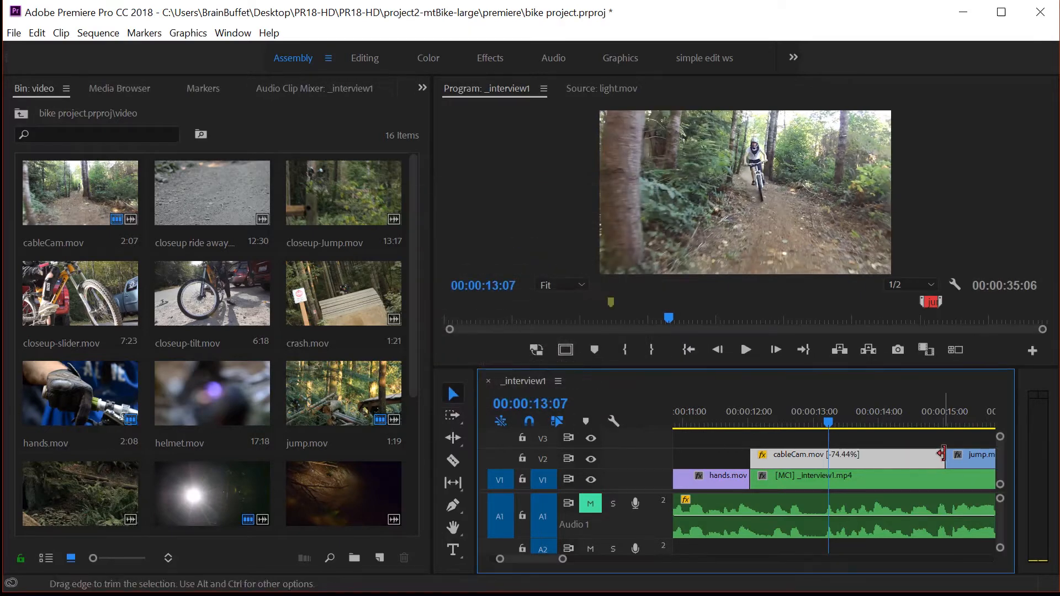
click(764, 420)
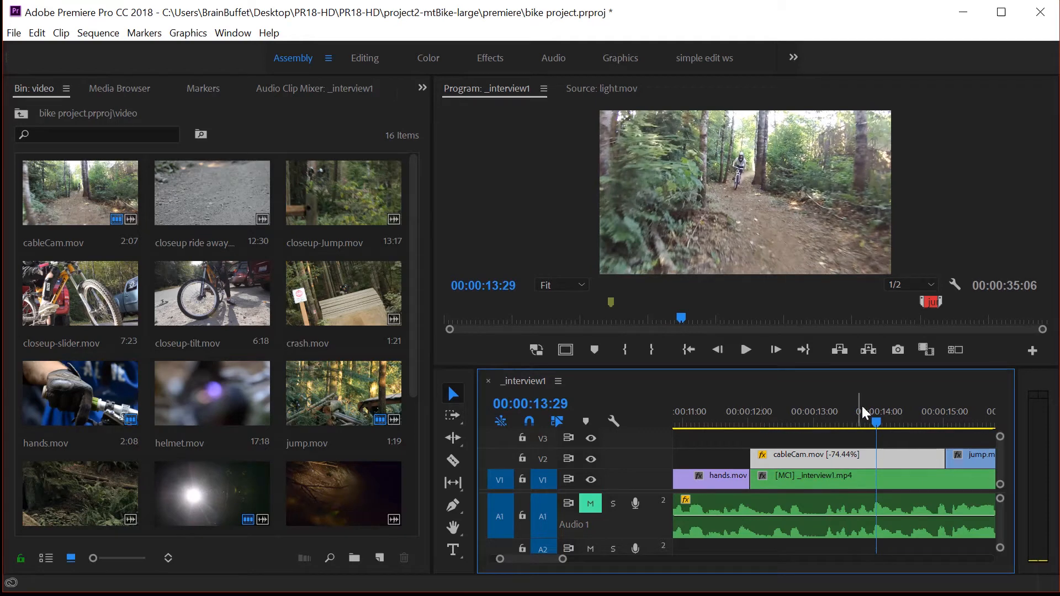
mouse_move(872, 444)
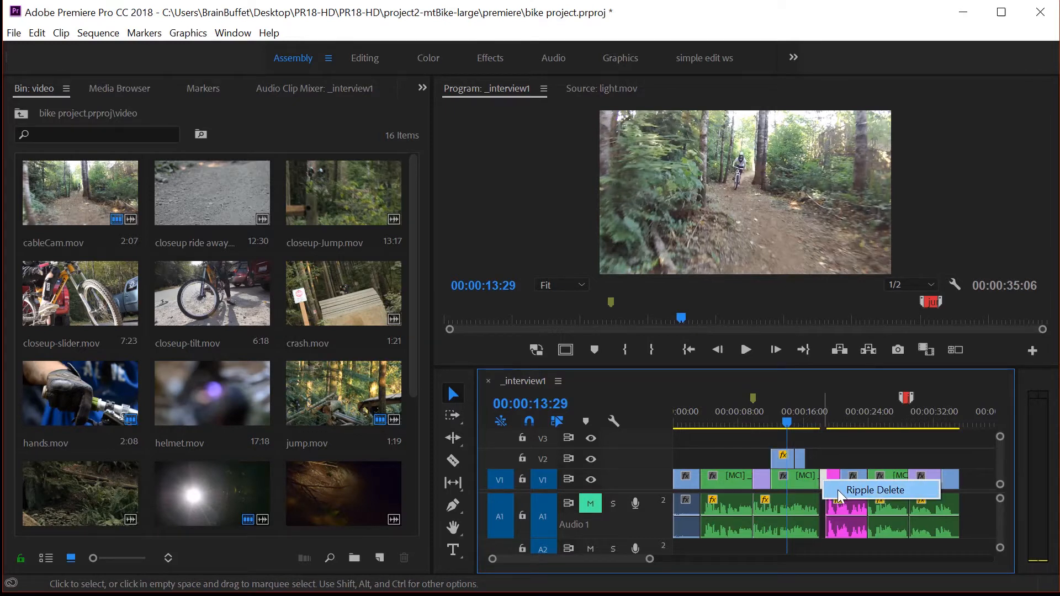
Ripple Delete the gap, shortening the sequence to 00:00:34:13
click(875, 490)
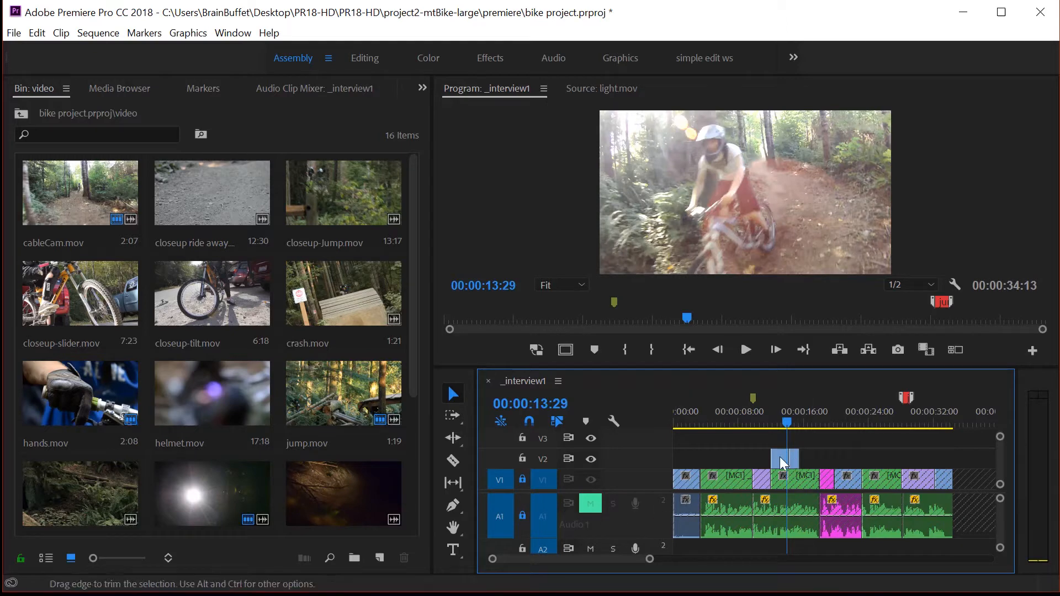
Set the short V2 clip to Reverse Speed at 100% via Speed/Duration
right_click(783, 459)
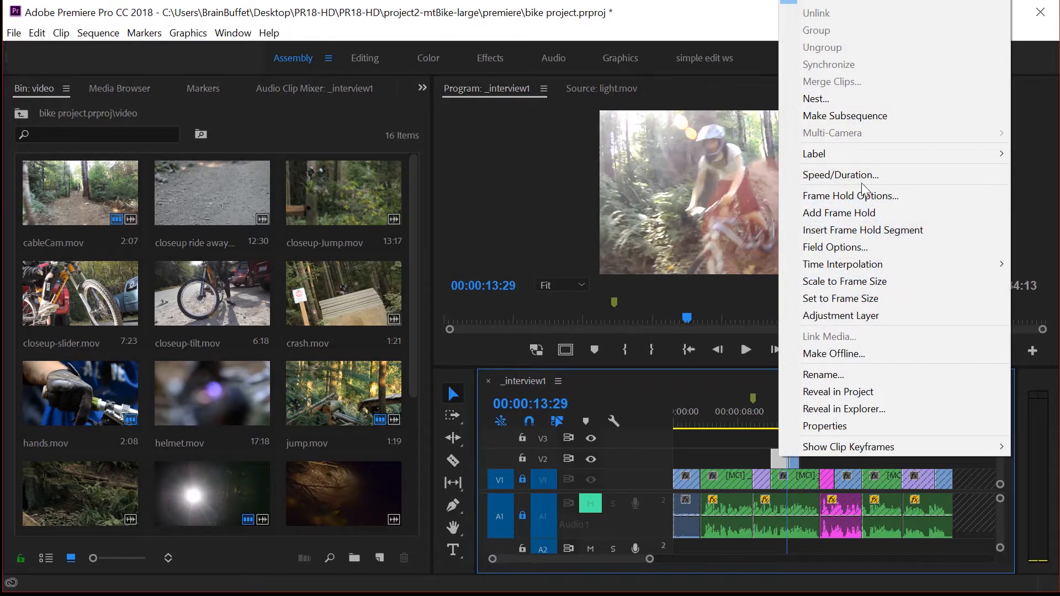
click(839, 174)
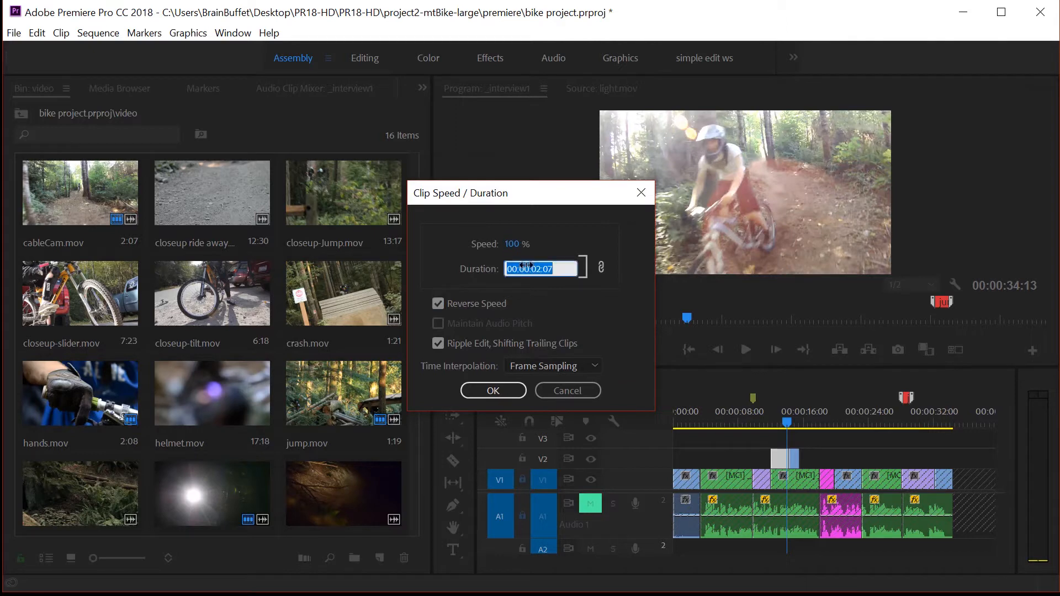
click(492, 390)
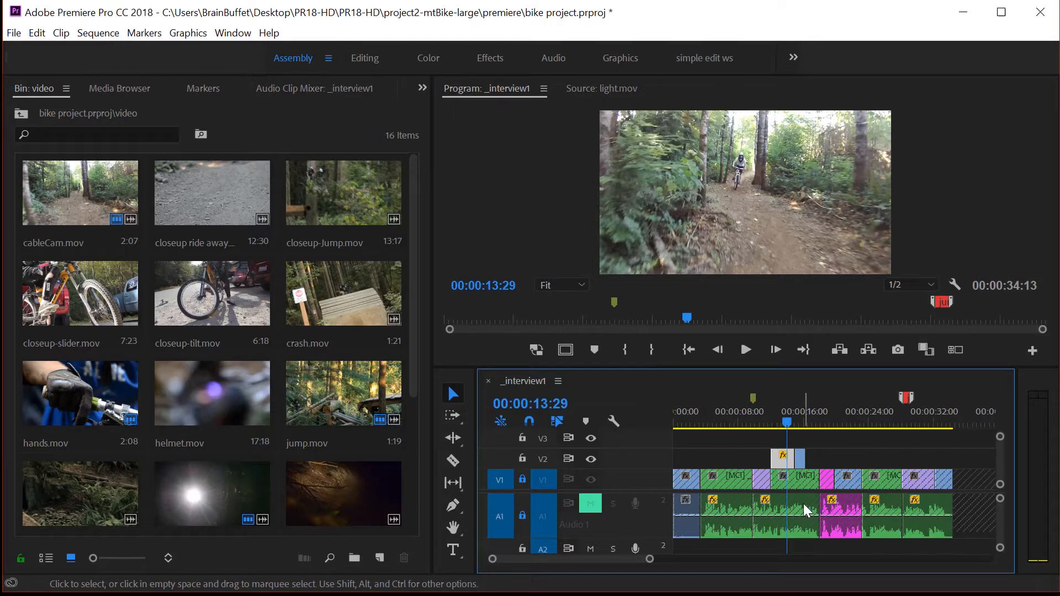
mouse_move(806, 464)
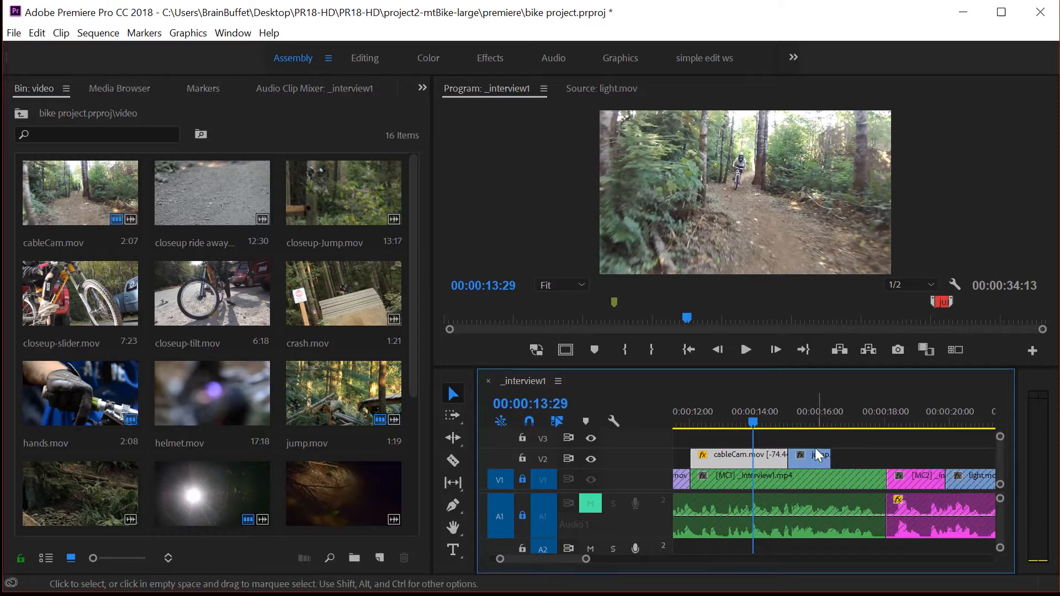
Move the playhead onto the jump clip at 15:20
click(809, 421)
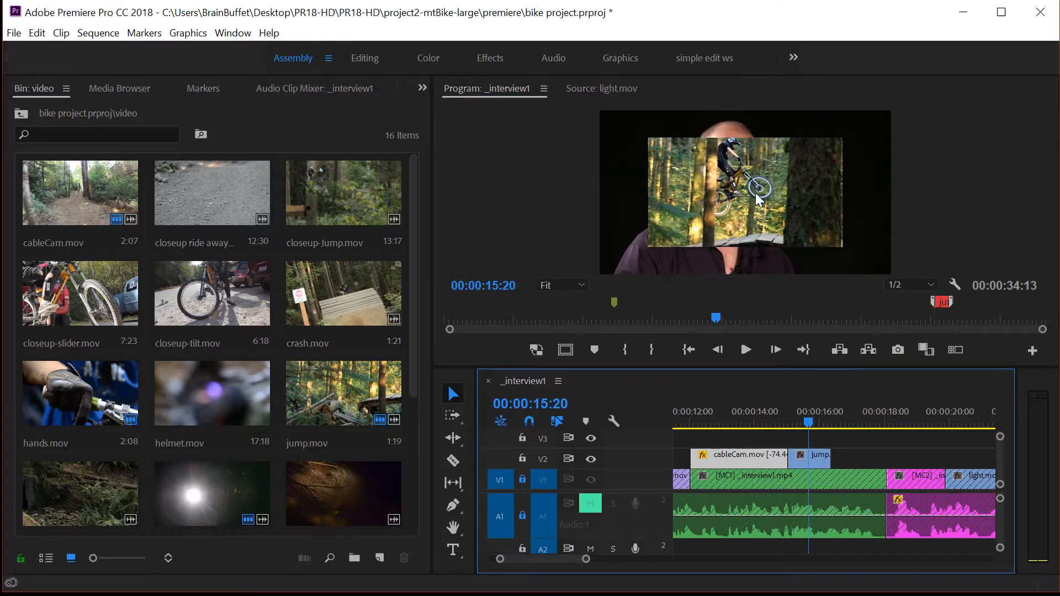
mouse_move(784, 197)
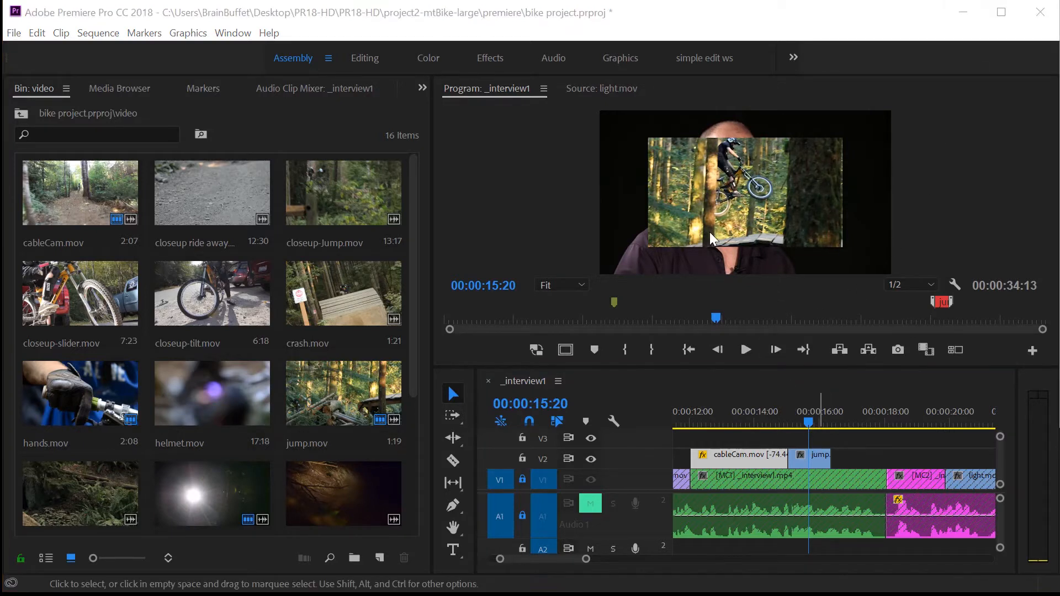
mouse_move(862, 165)
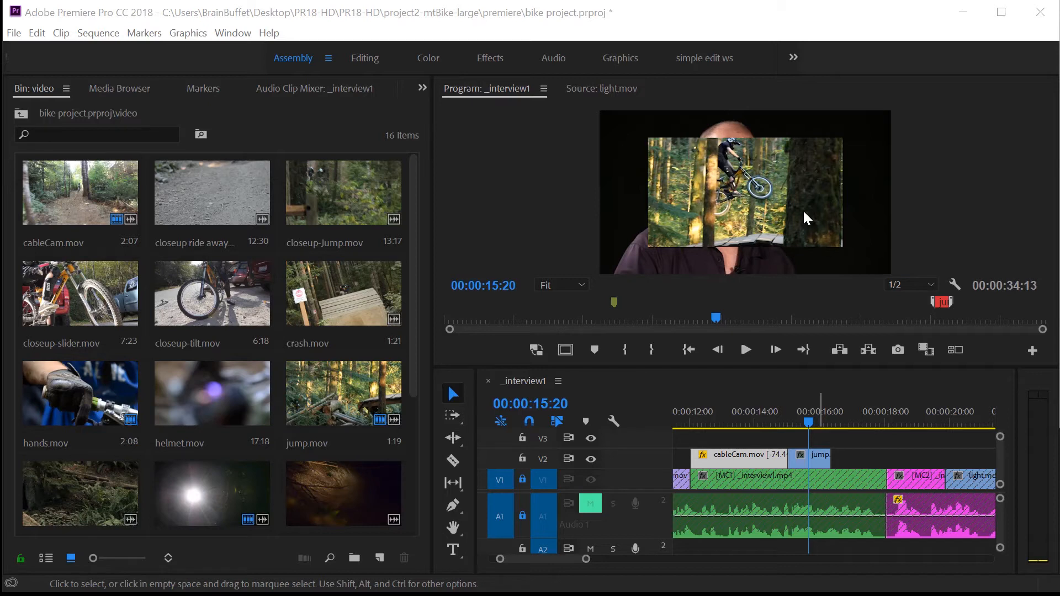
mouse_move(748, 213)
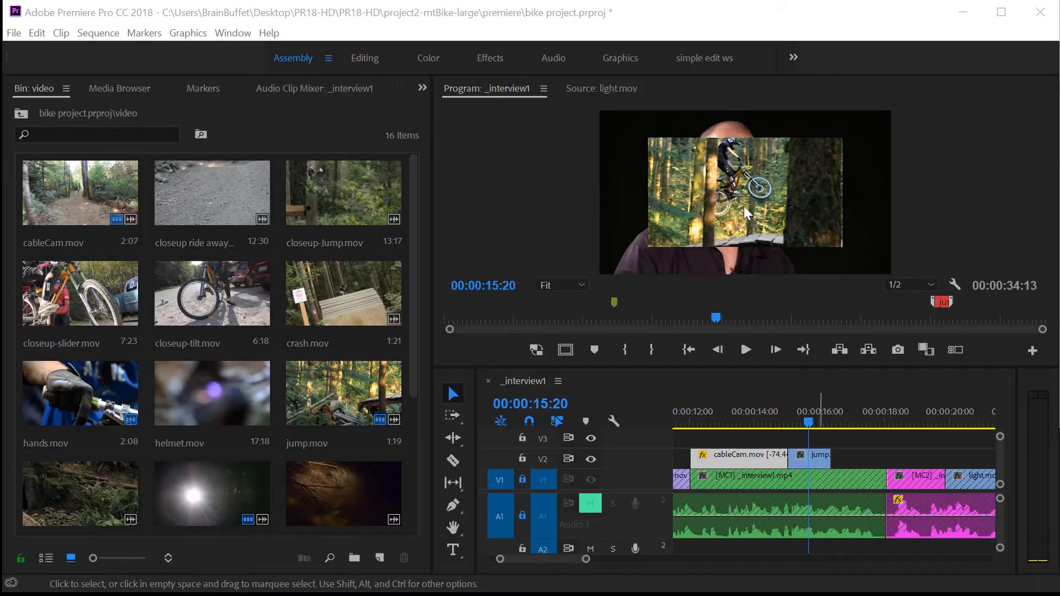
Select the jump clip's inset picture in the Program monitor to scale it to full frame
click(743, 196)
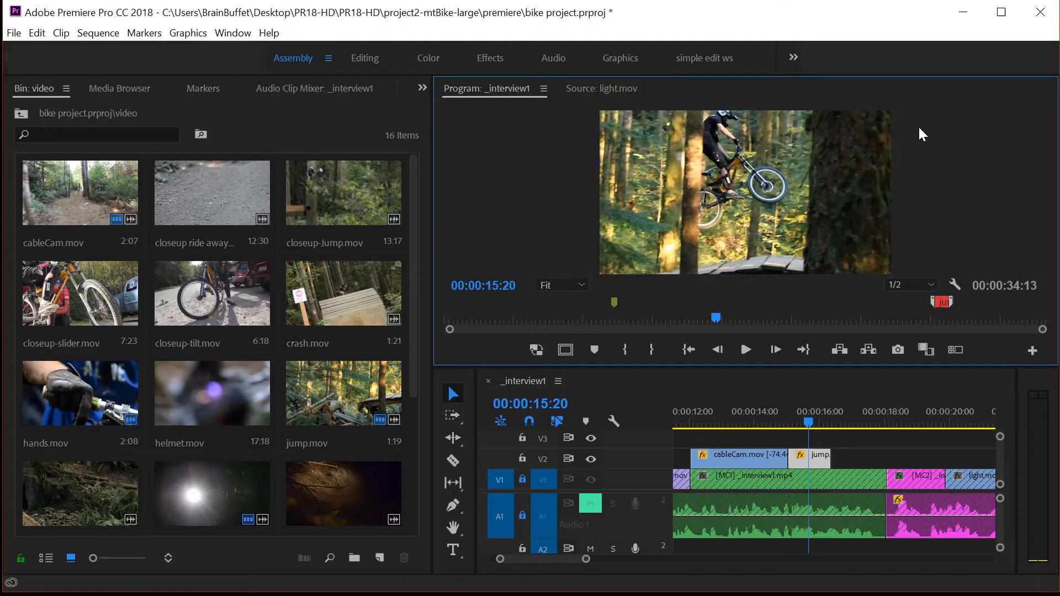
mouse_move(796, 443)
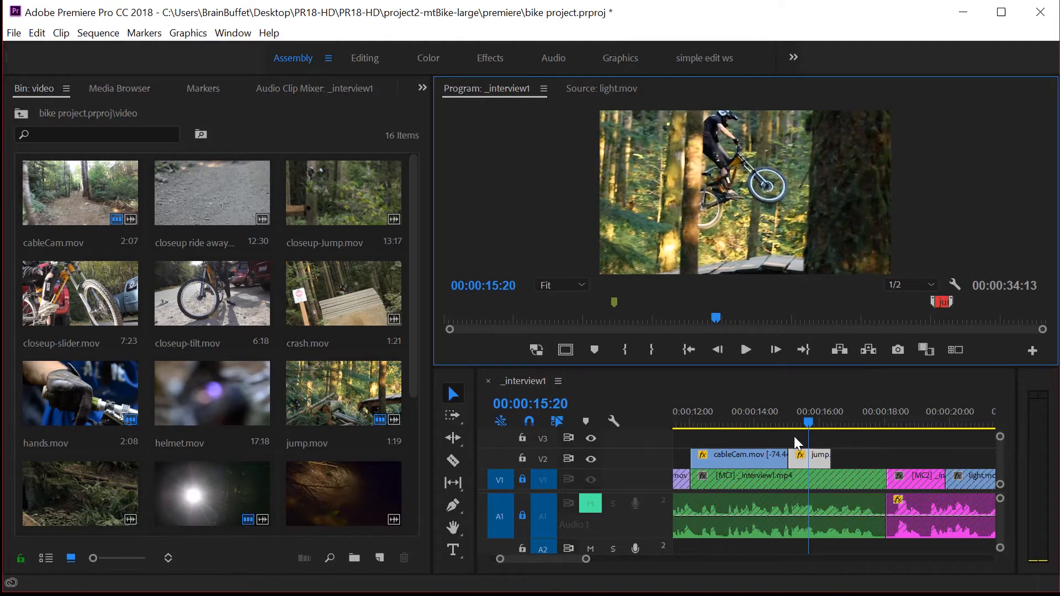
Review the interview frames between 15 and 18 seconds where the jump clip will extend
click(809, 422)
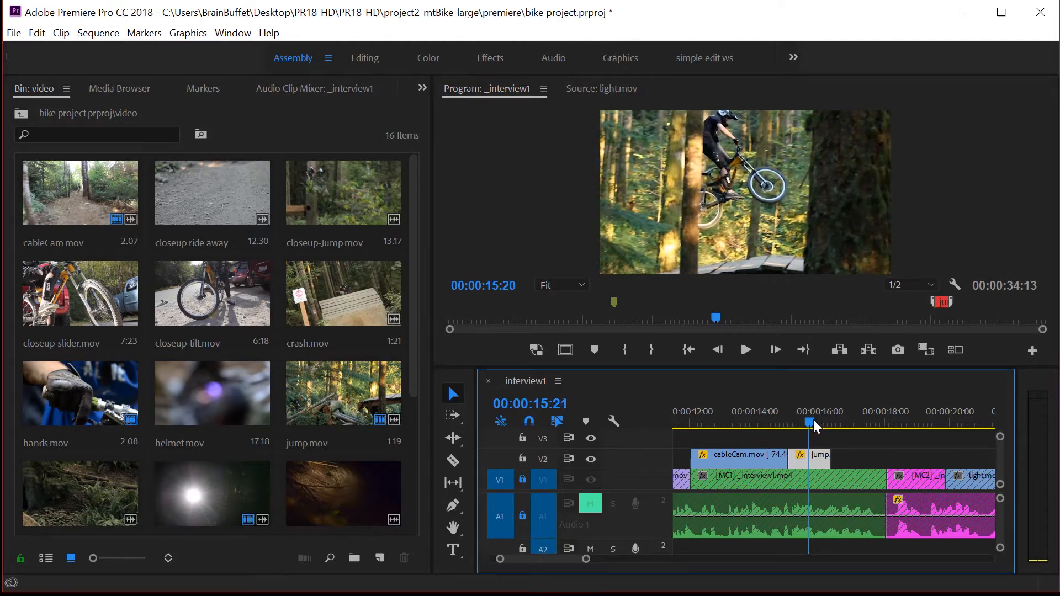
click(885, 423)
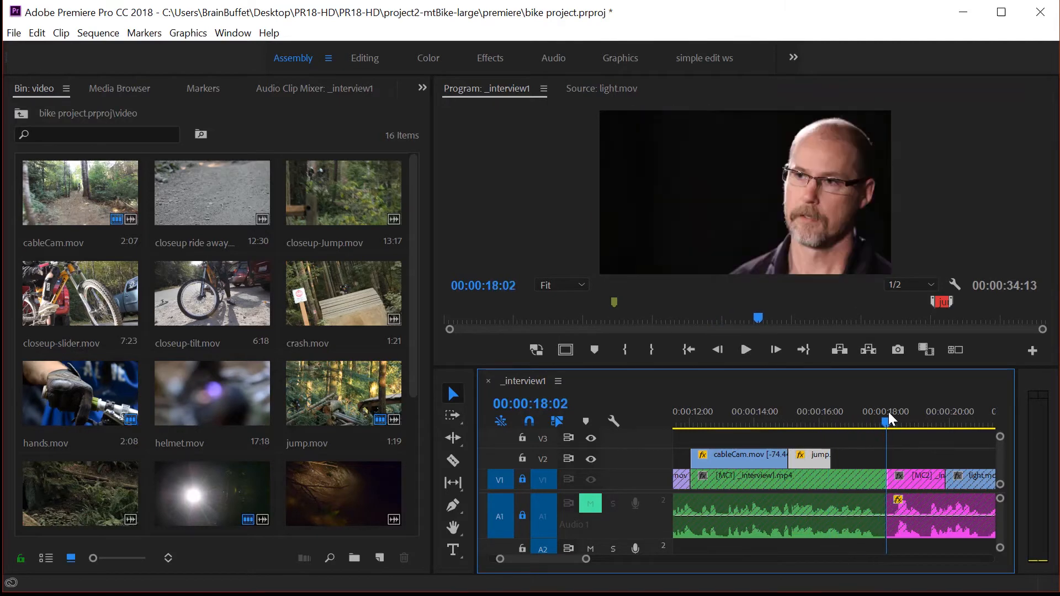
click(791, 421)
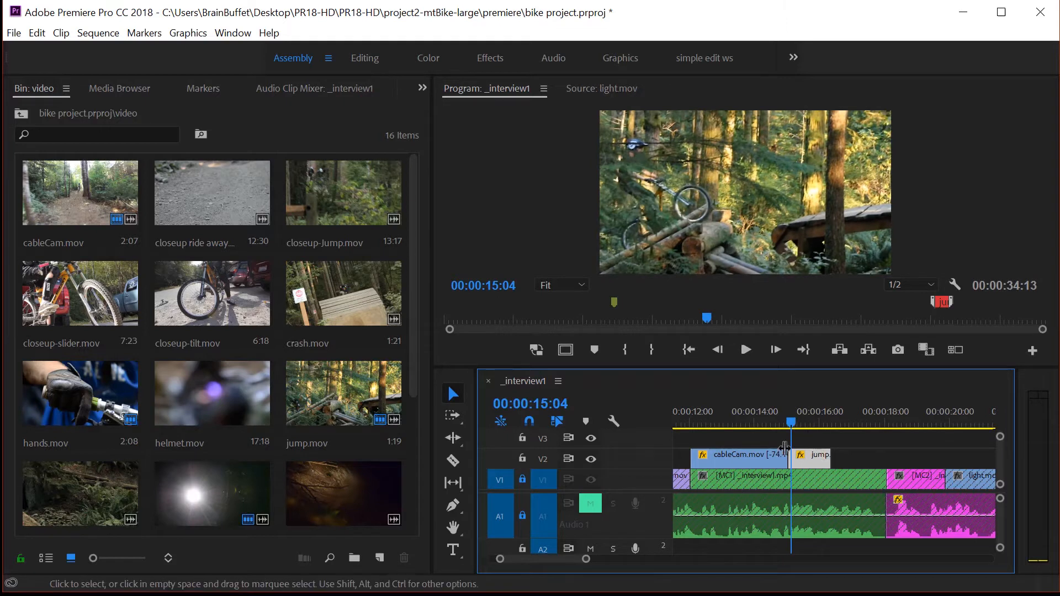
mouse_move(463, 445)
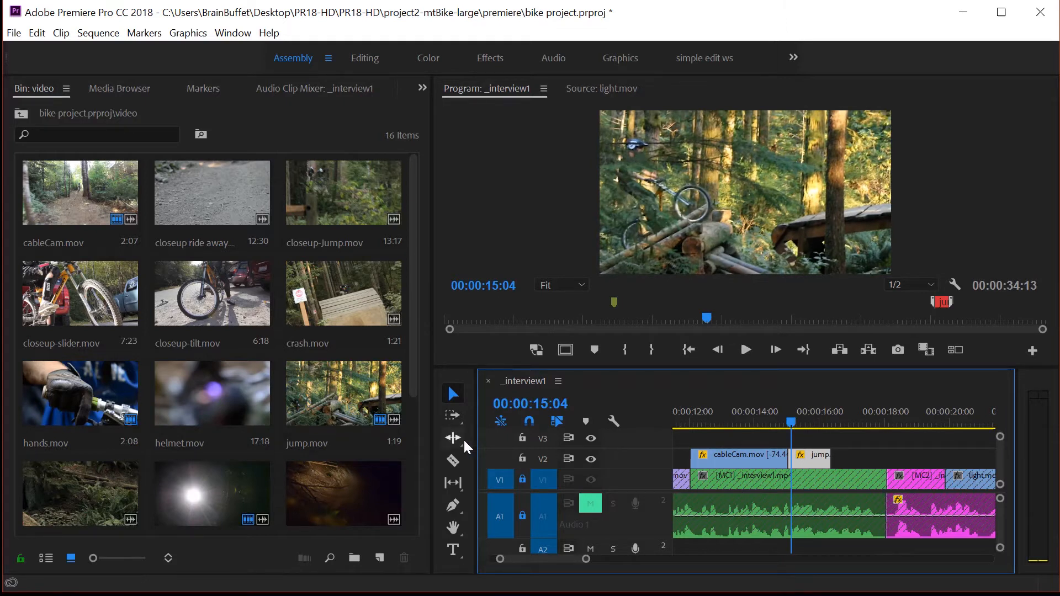
Switch to the Rate Stretch Tool to stretch the jump clip to 43.96% speed
click(452, 439)
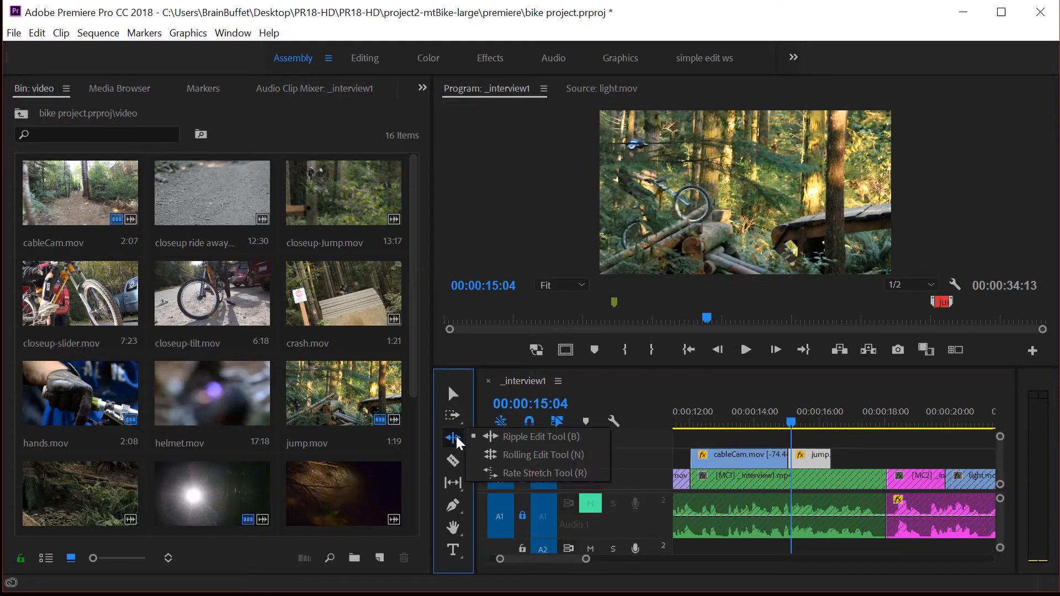
mouse_move(525, 454)
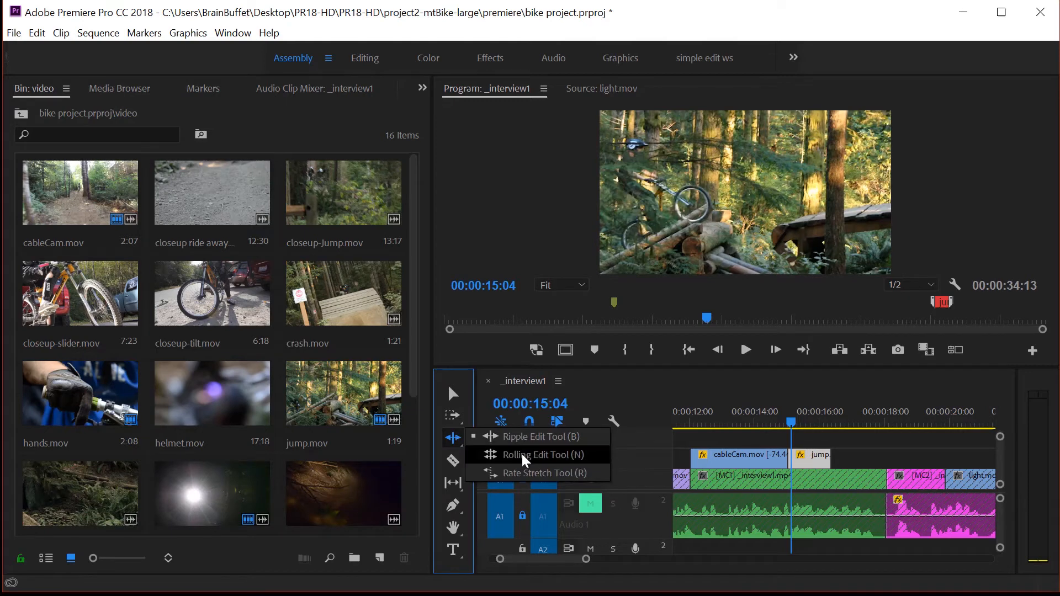
mouse_move(528, 459)
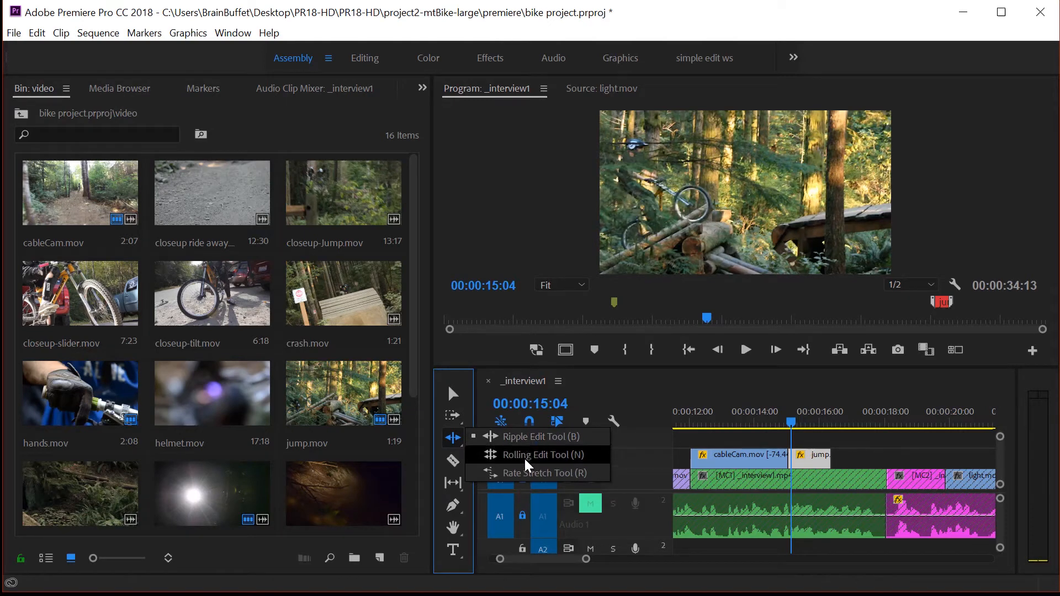
mouse_move(544, 473)
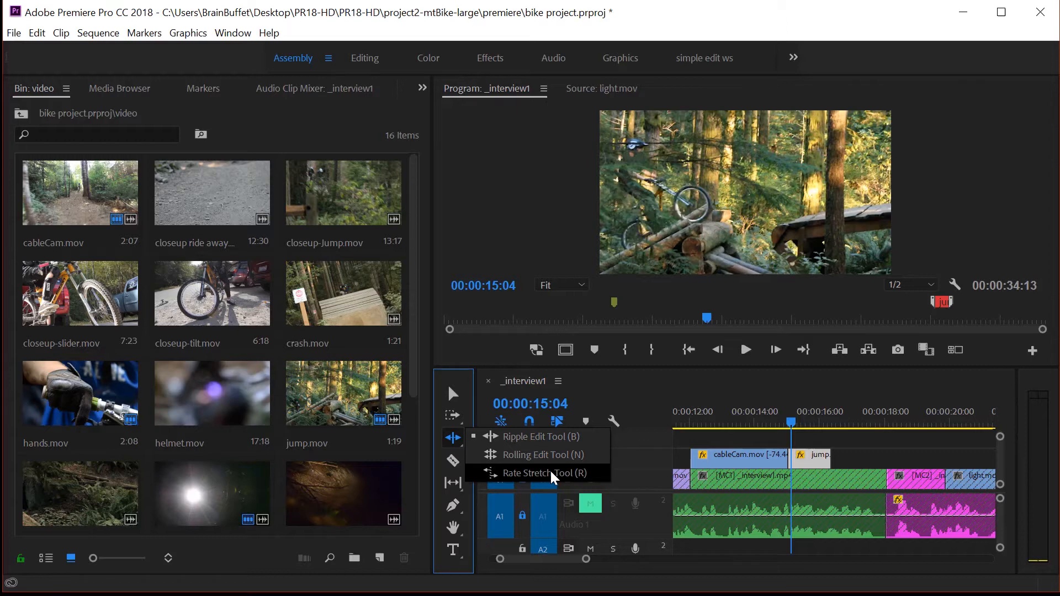
click(543, 473)
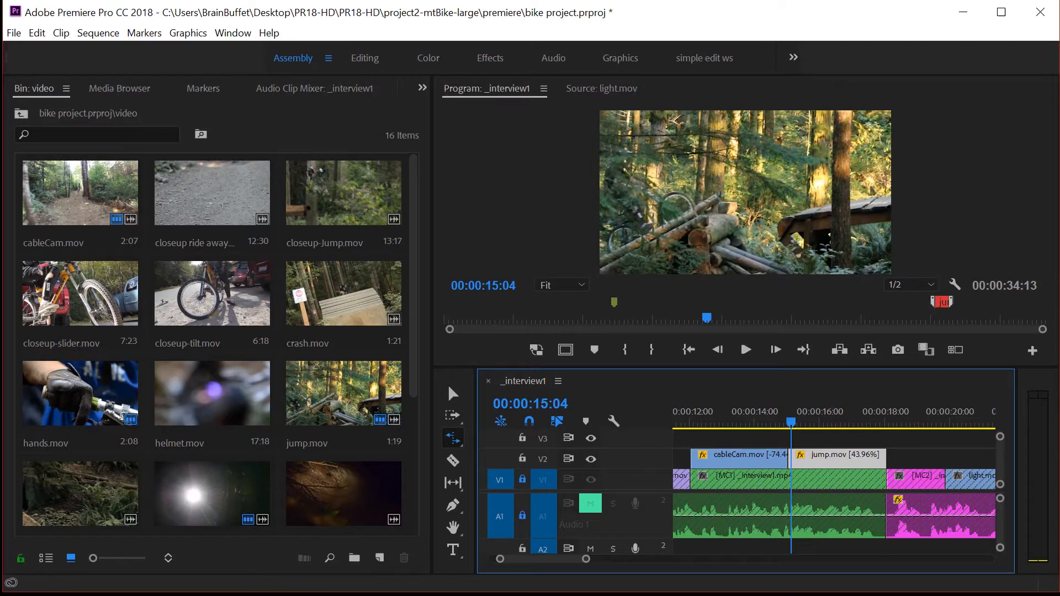
mouse_move(854, 433)
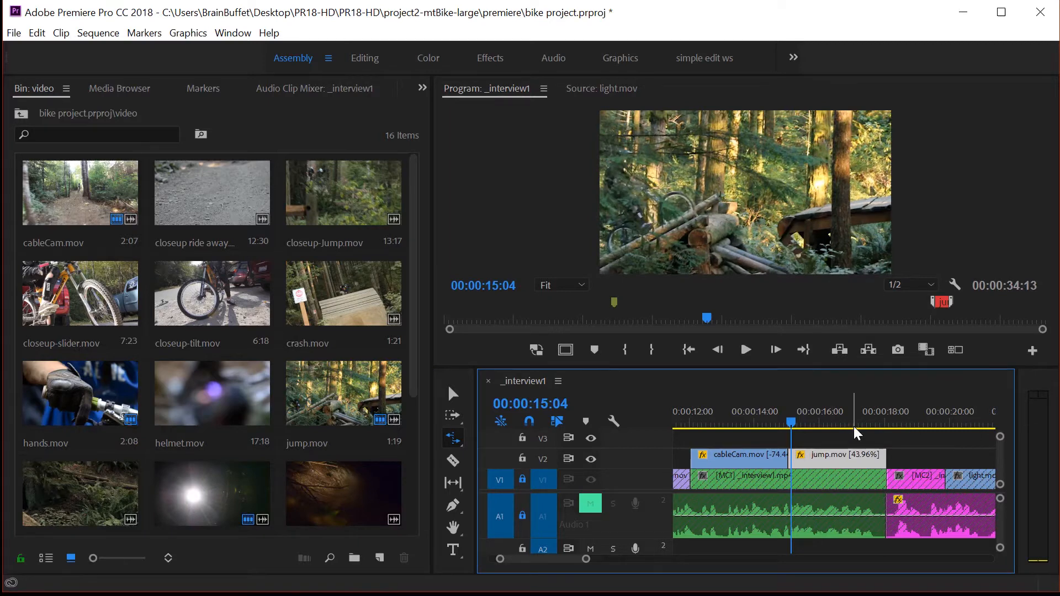
mouse_move(910, 459)
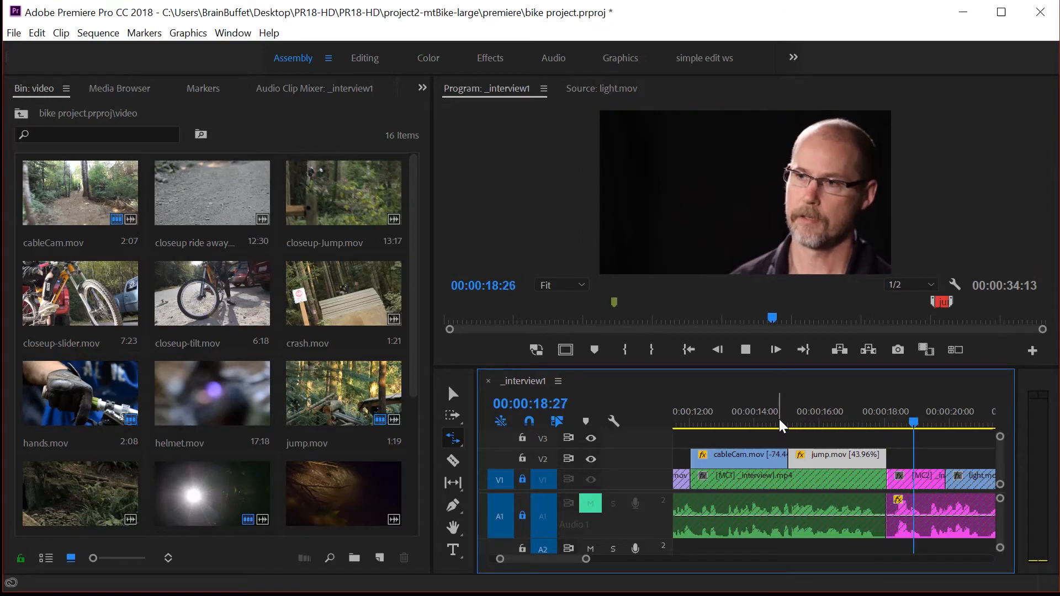
Scroll the timeline to show the 22–30 second range with the jump marker
click(745, 350)
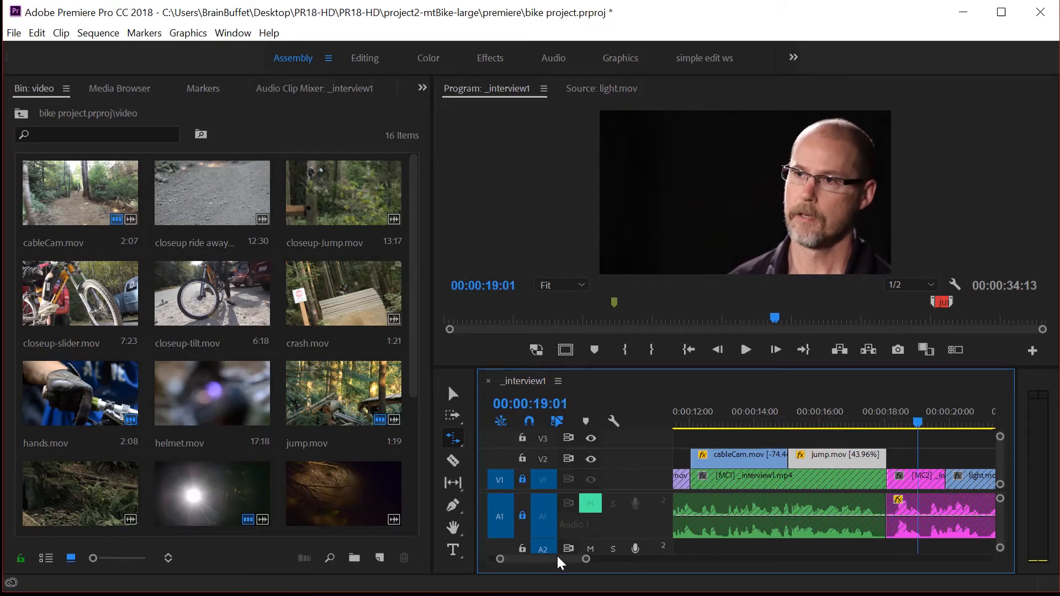
scroll(right, 3)
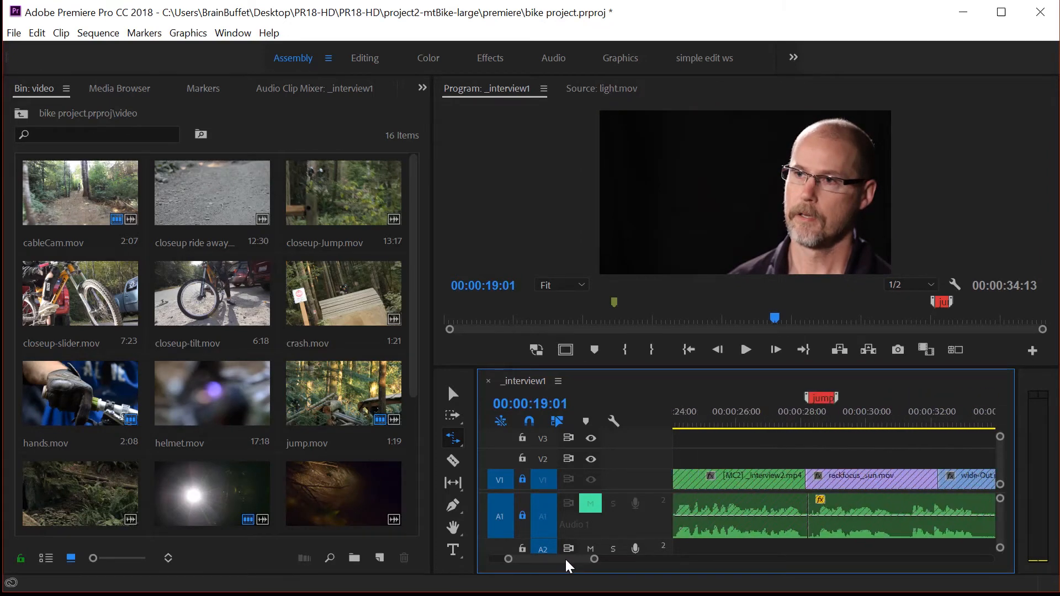
scroll(left, 3)
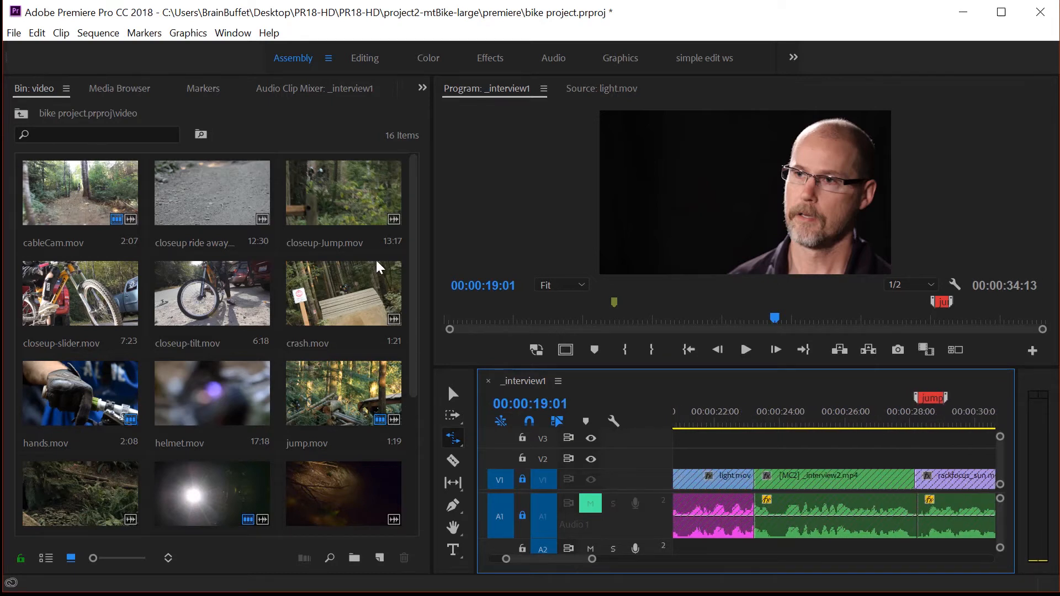
mouse_move(369, 296)
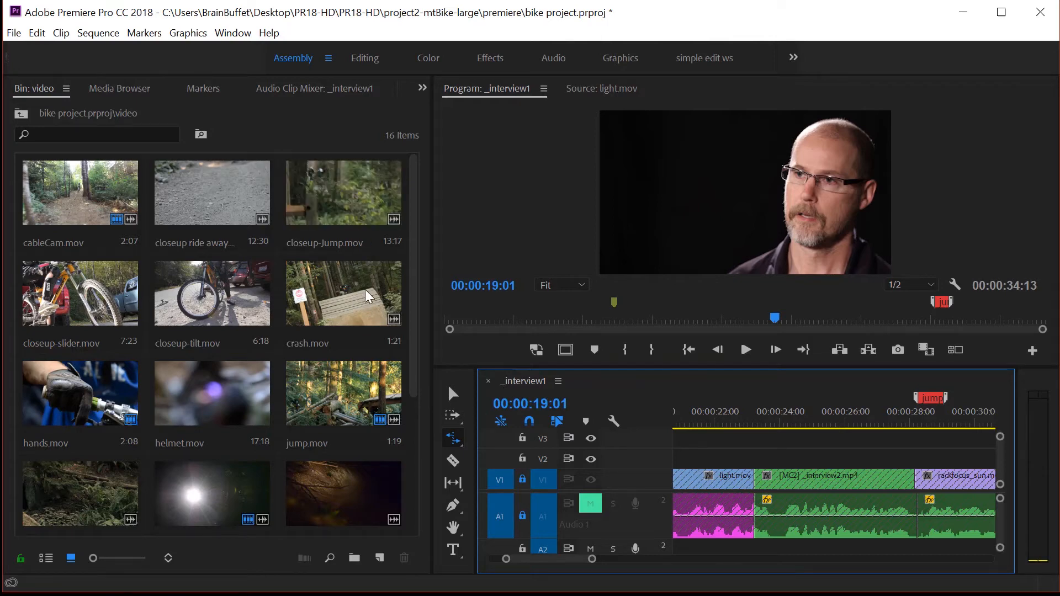
Open crash.mov from the bin in the Source monitor for trimming
click(342, 293)
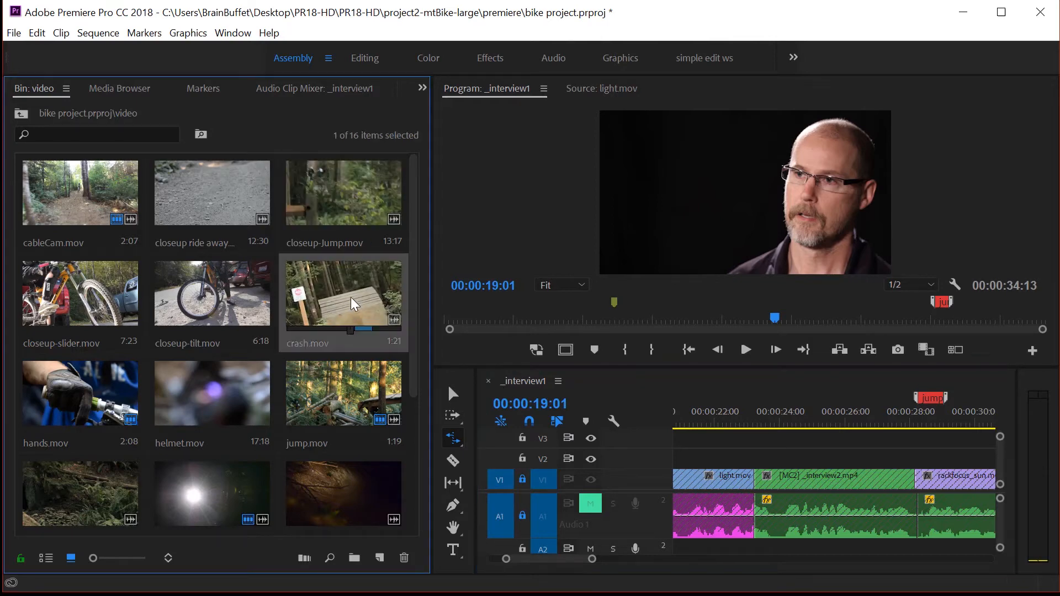
double_click(342, 293)
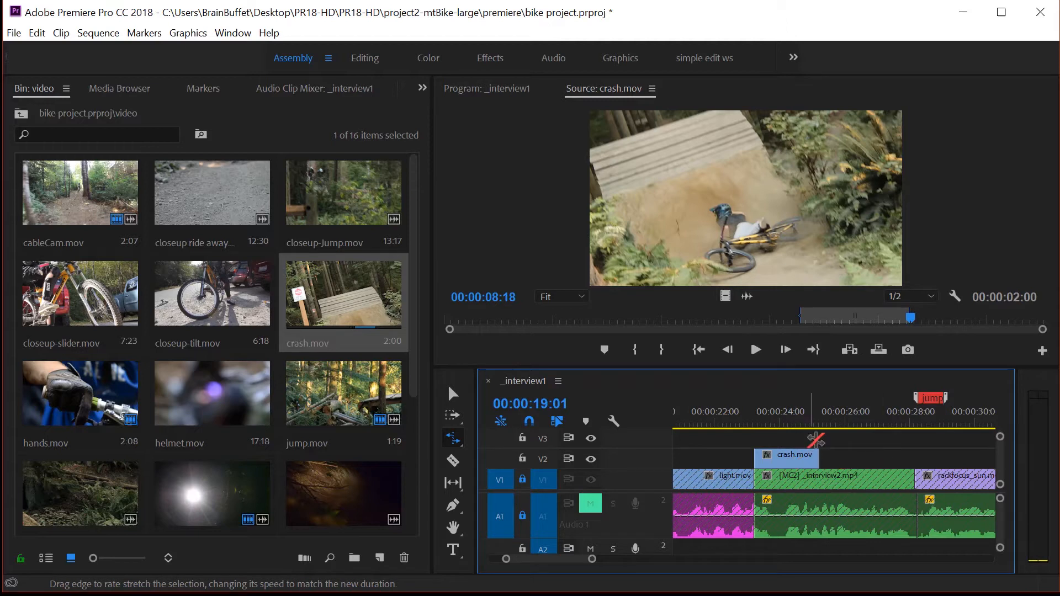
mouse_move(445, 363)
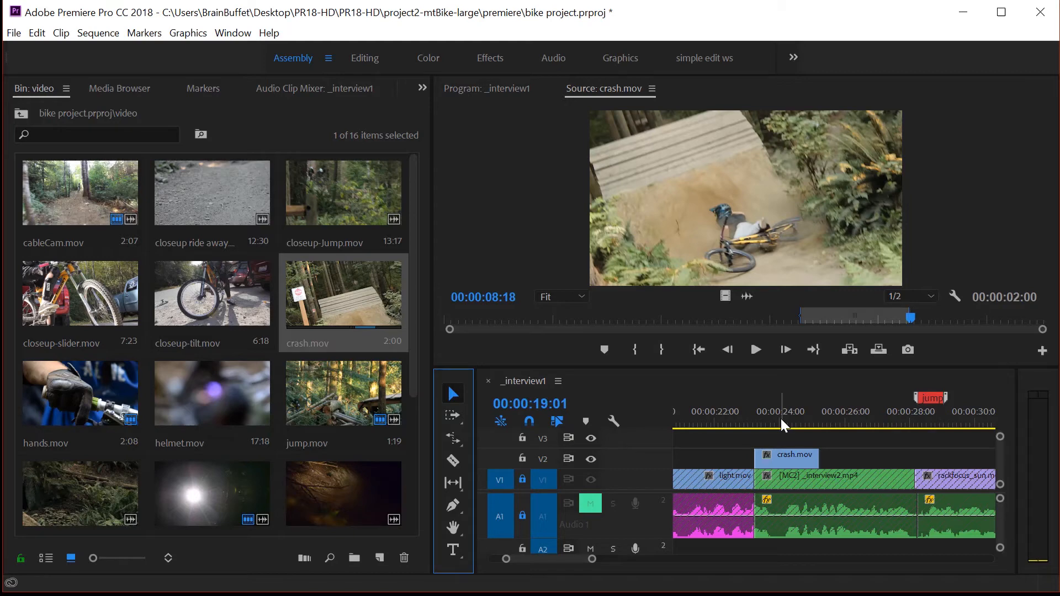
Move the playhead to the start of crash.mov at 23:24
click(778, 423)
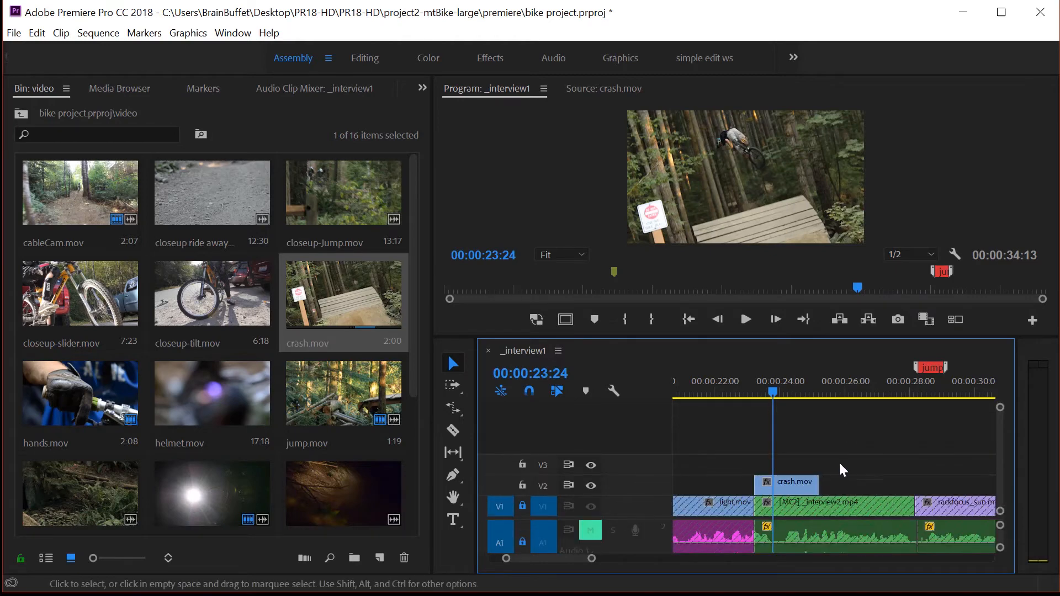
mouse_move(631, 487)
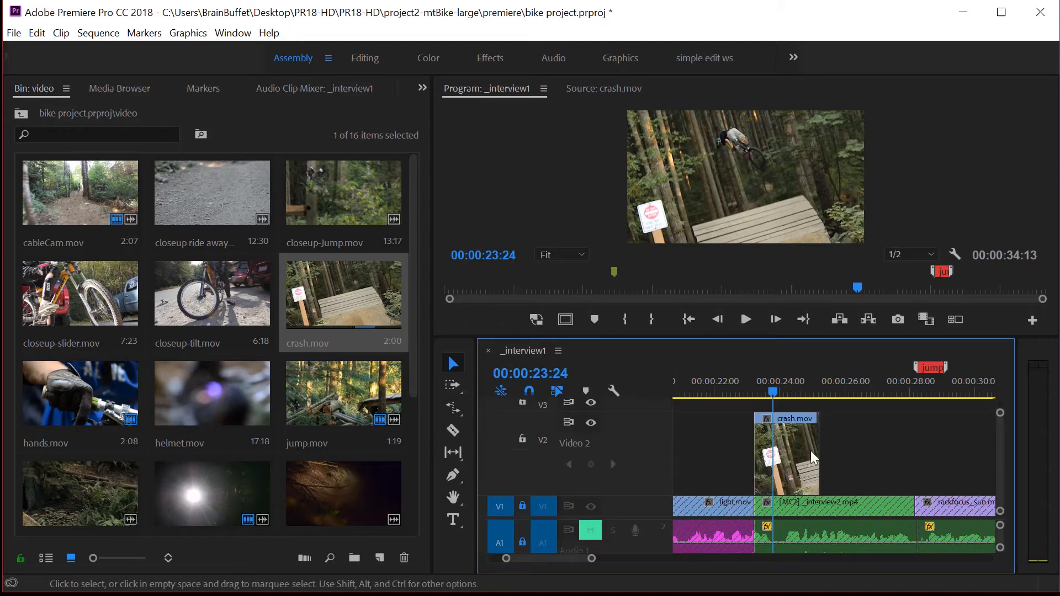
mouse_move(611, 553)
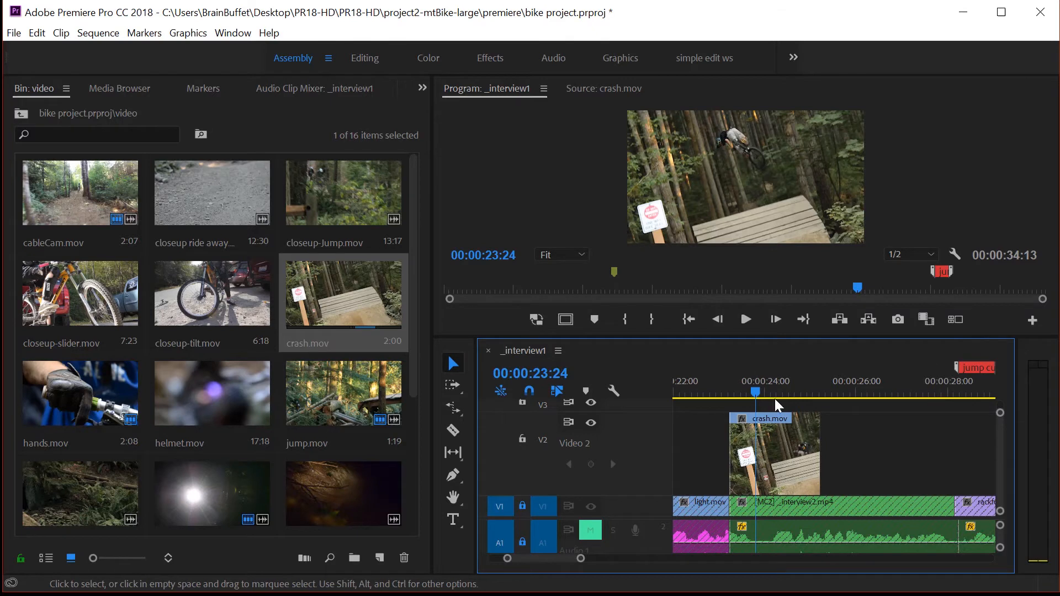
mouse_move(767, 452)
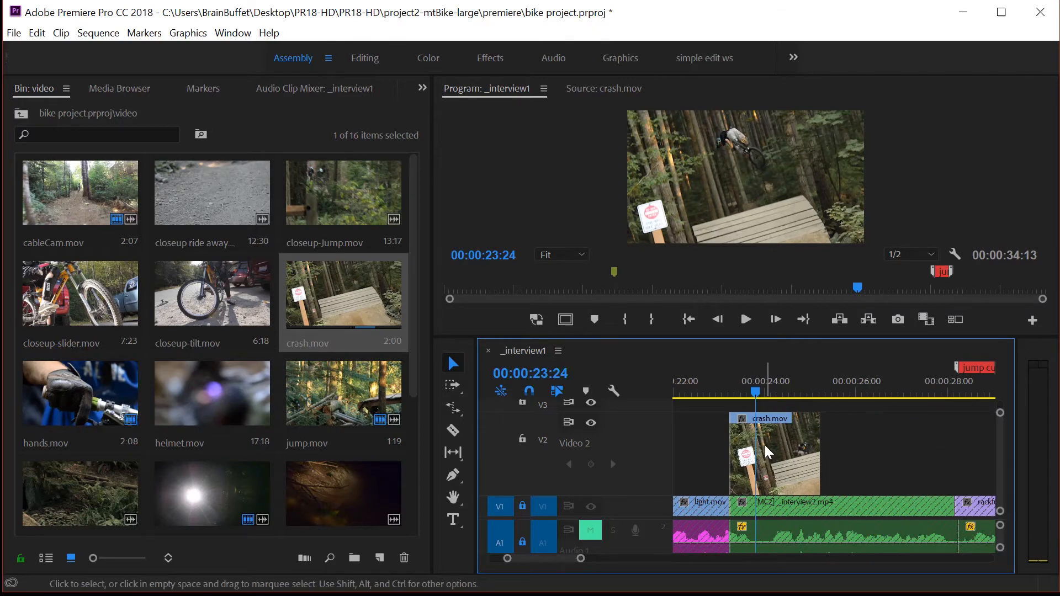
mouse_move(781, 439)
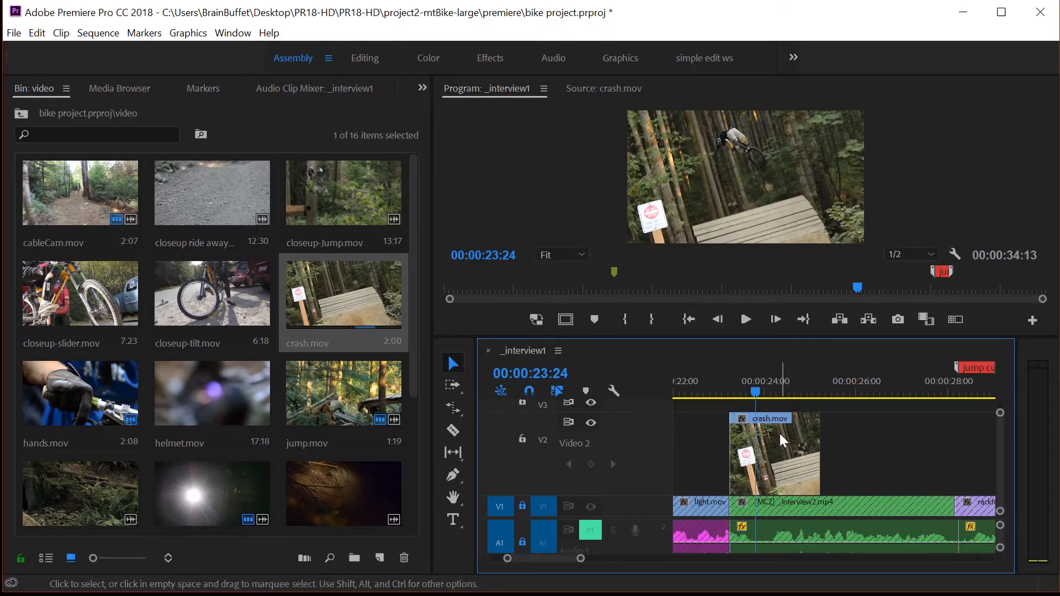
mouse_move(802, 449)
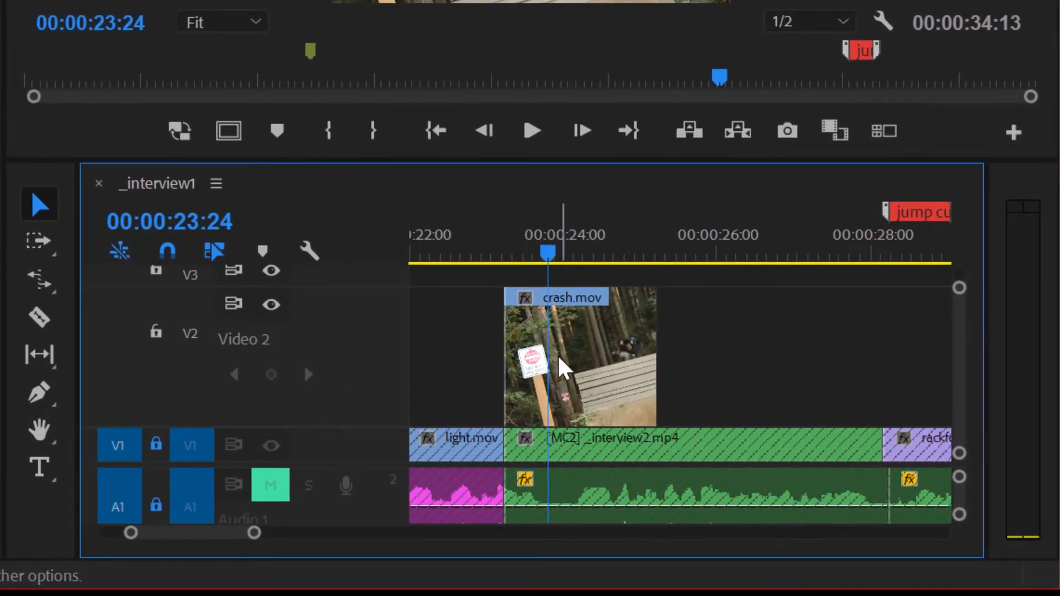
mouse_move(591, 355)
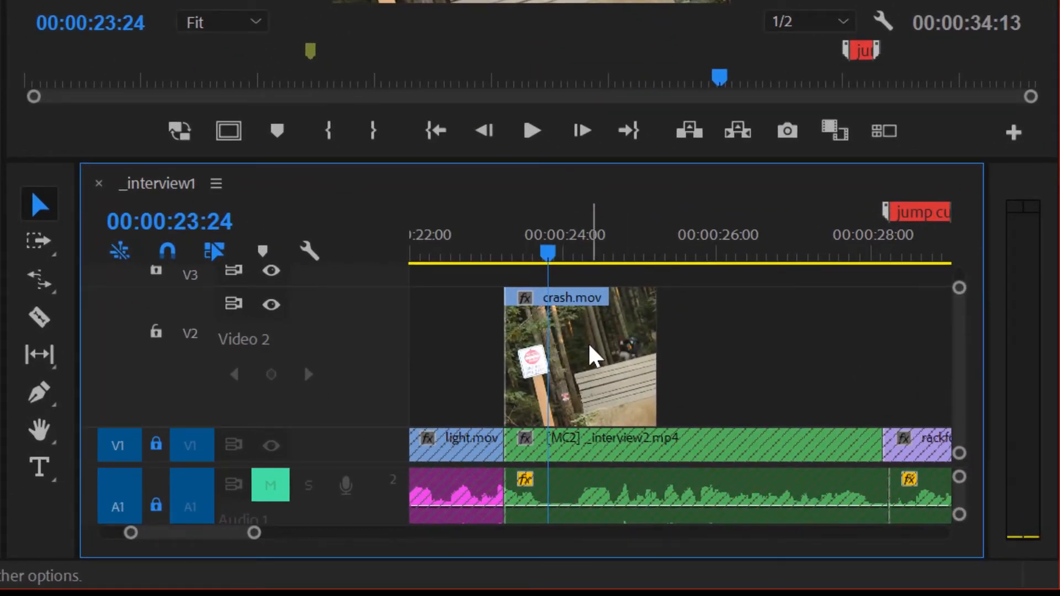
mouse_move(527, 311)
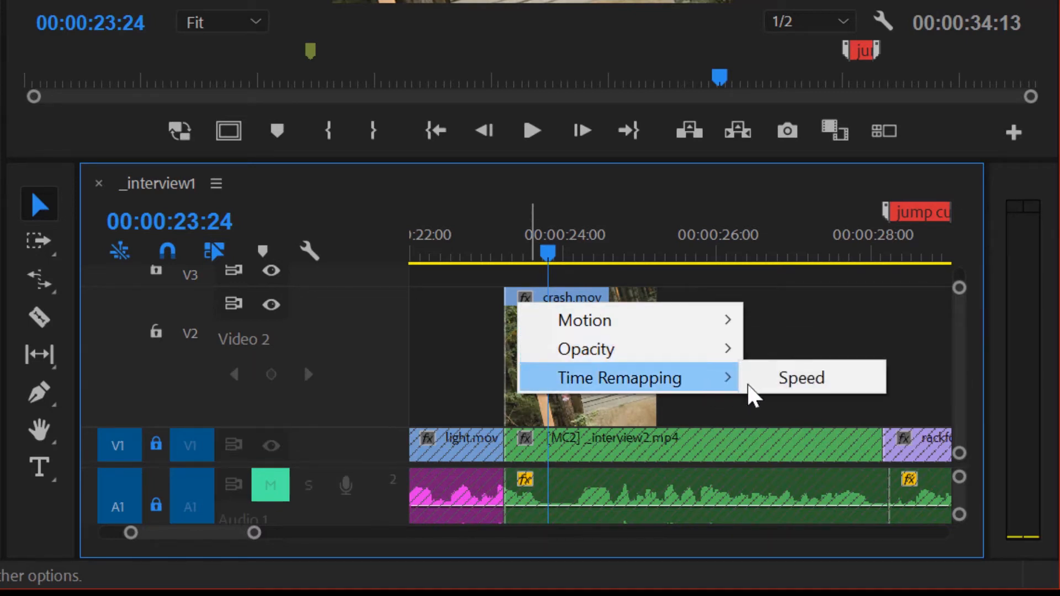
Show Time Remapping > Speed as the rubber band displayed on crash.mov
click(799, 378)
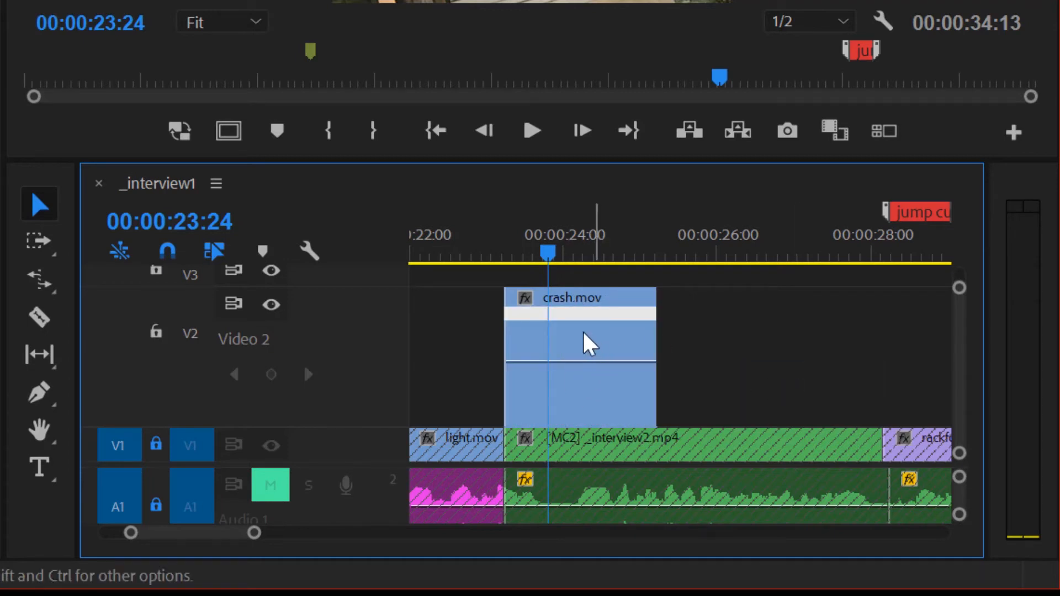
right_click(585, 341)
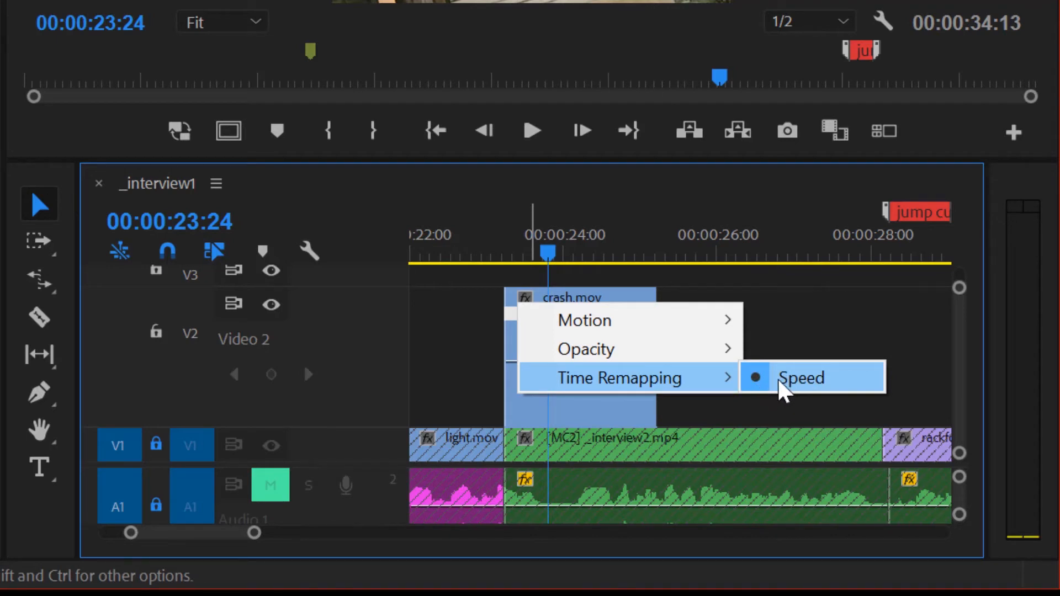
mouse_move(585, 399)
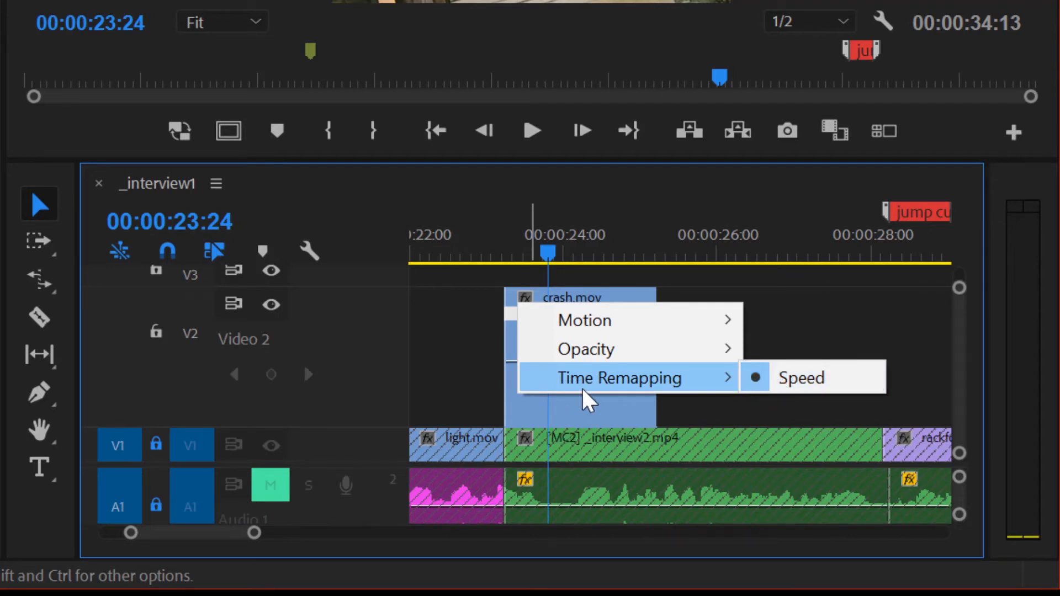
mouse_move(802, 377)
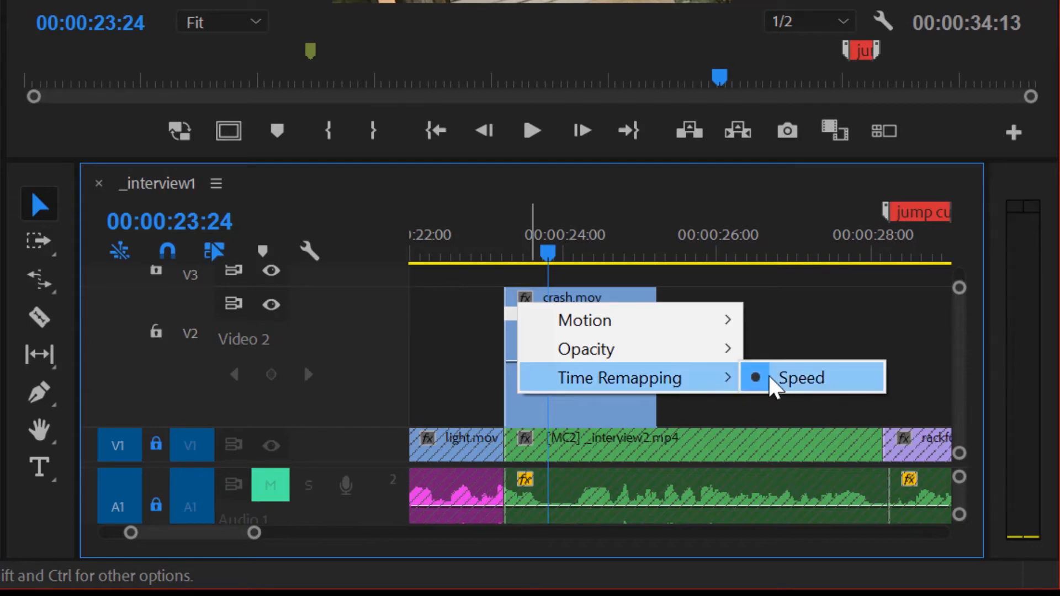
click(801, 378)
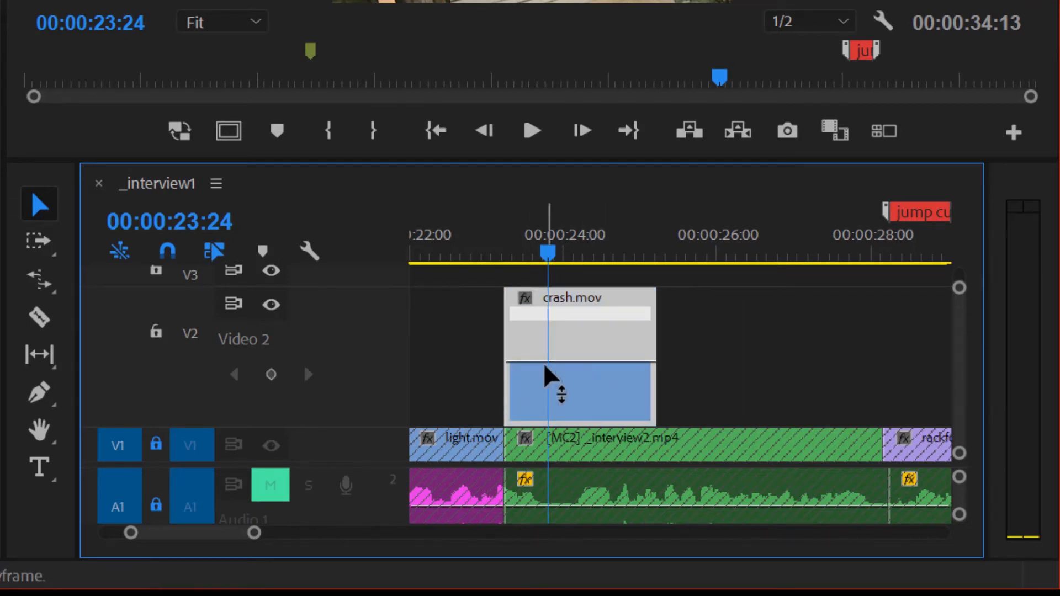
mouse_move(224, 338)
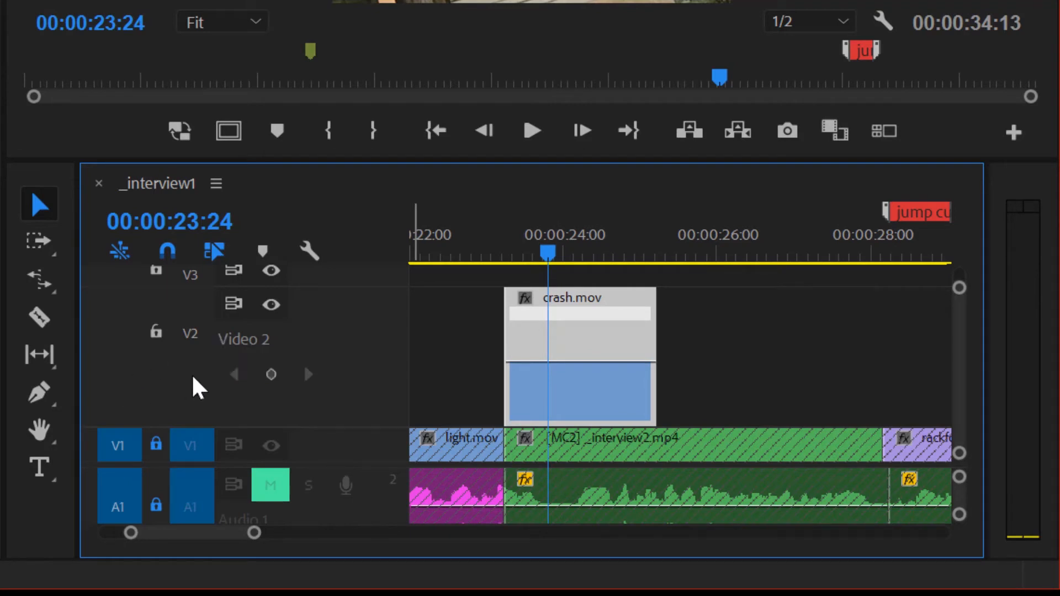
mouse_move(271, 374)
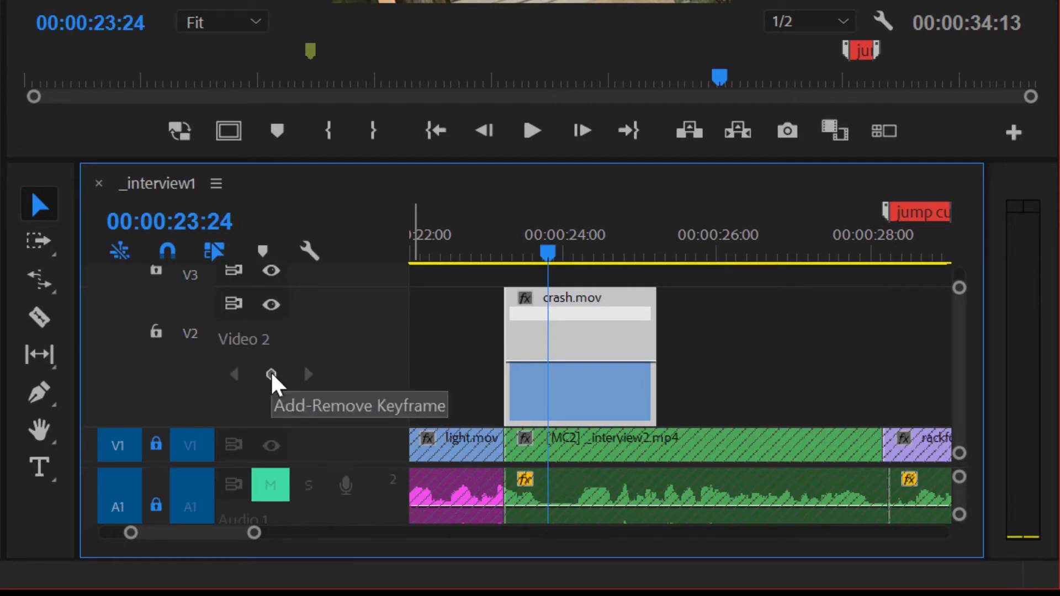
mouse_move(39, 391)
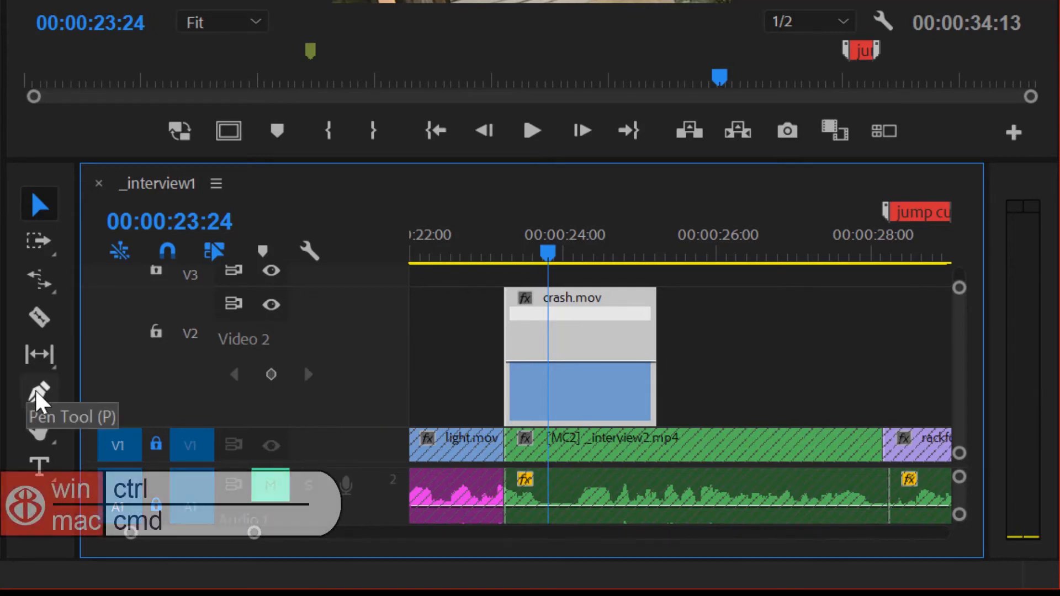
mouse_move(553, 358)
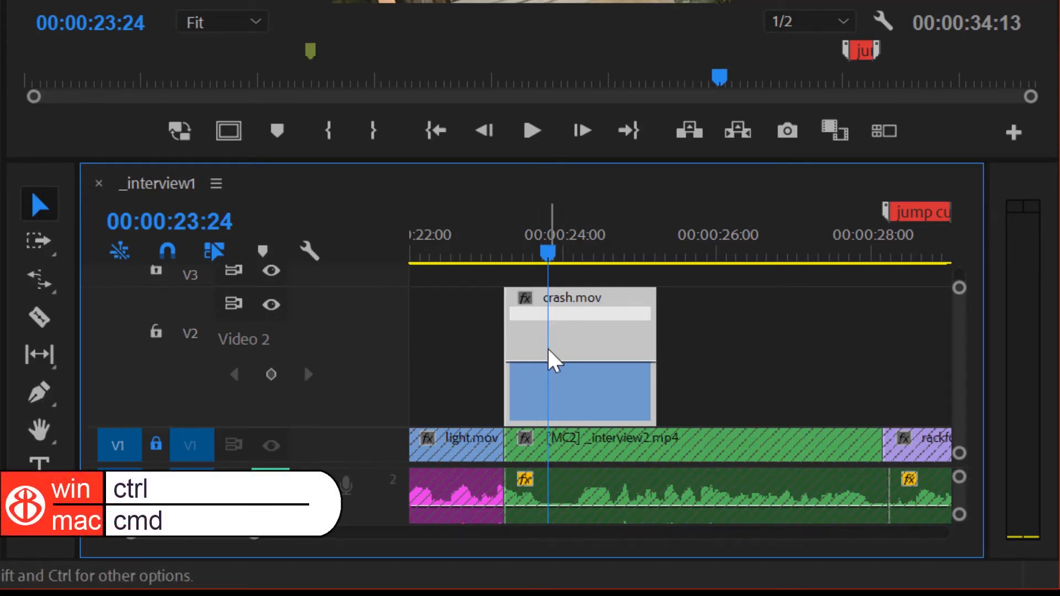
mouse_move(554, 375)
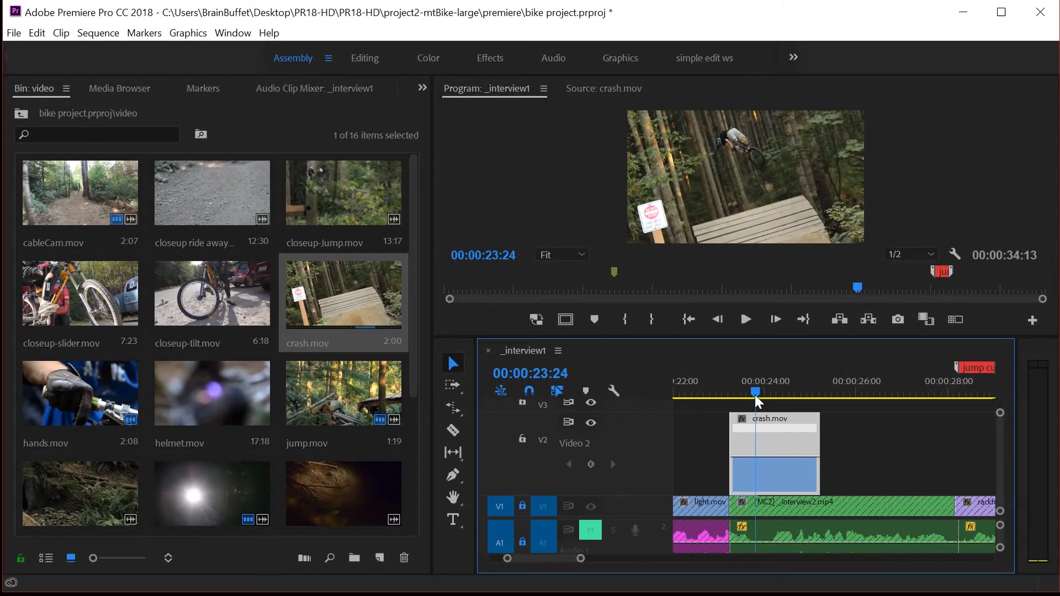
mouse_move(757, 464)
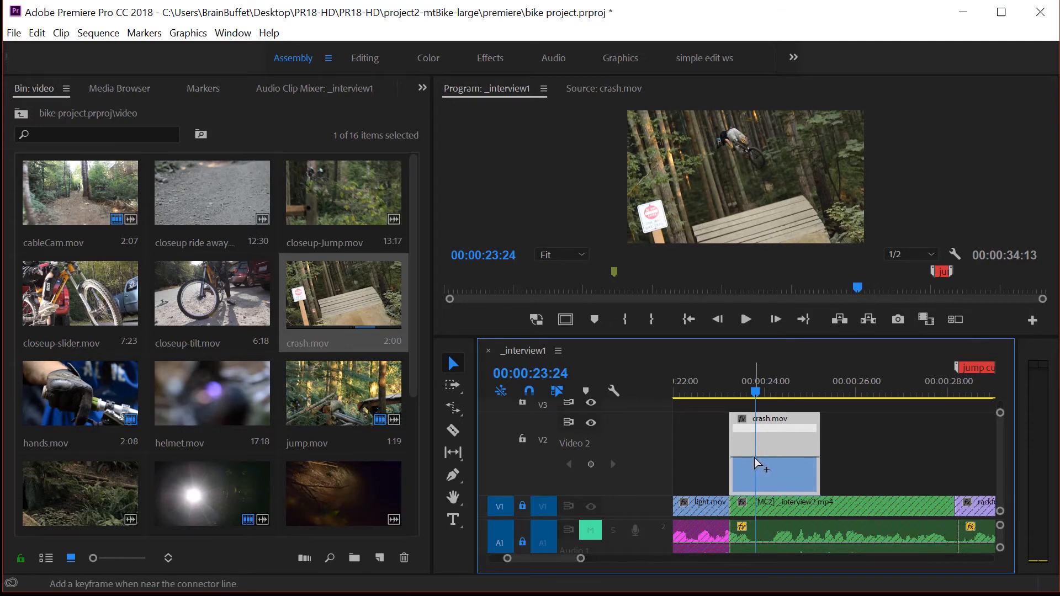
Add a speed keyframe on crash.mov's speed line at the crash moment near 24:18
key(ctrl)
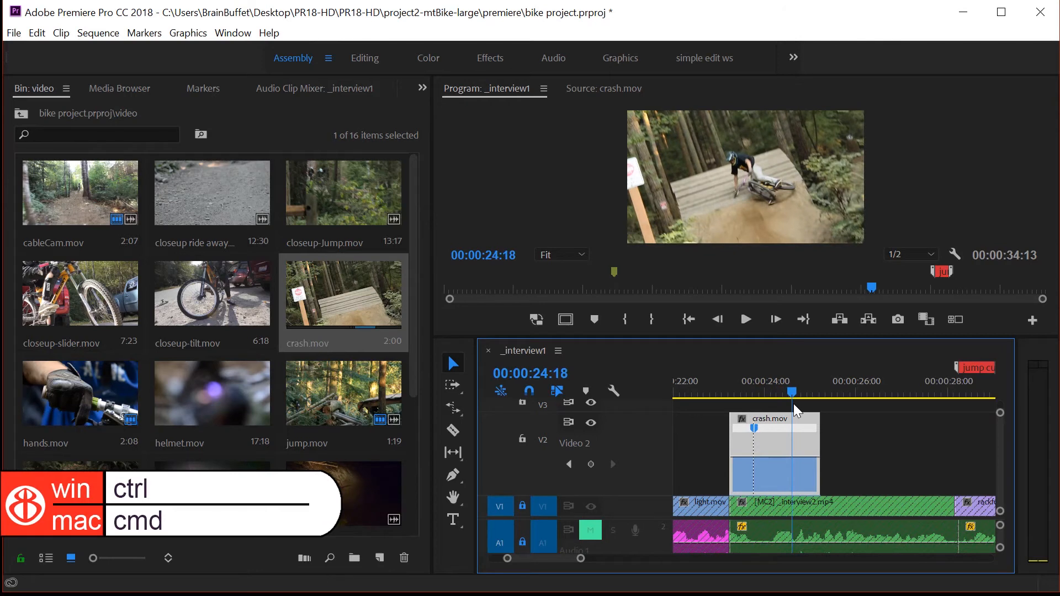
mouse_move(797, 463)
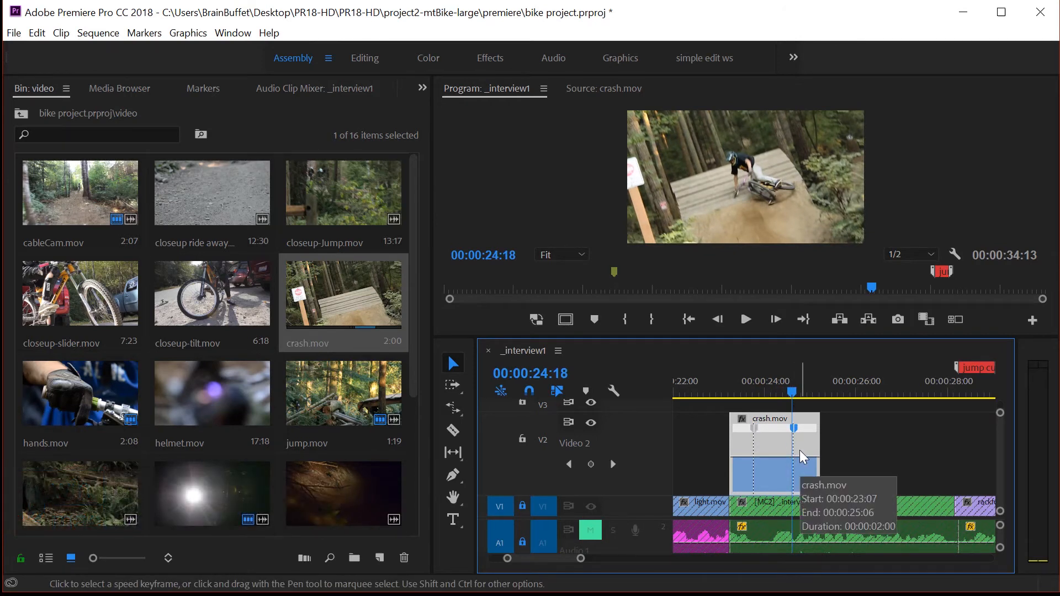
mouse_move(743, 426)
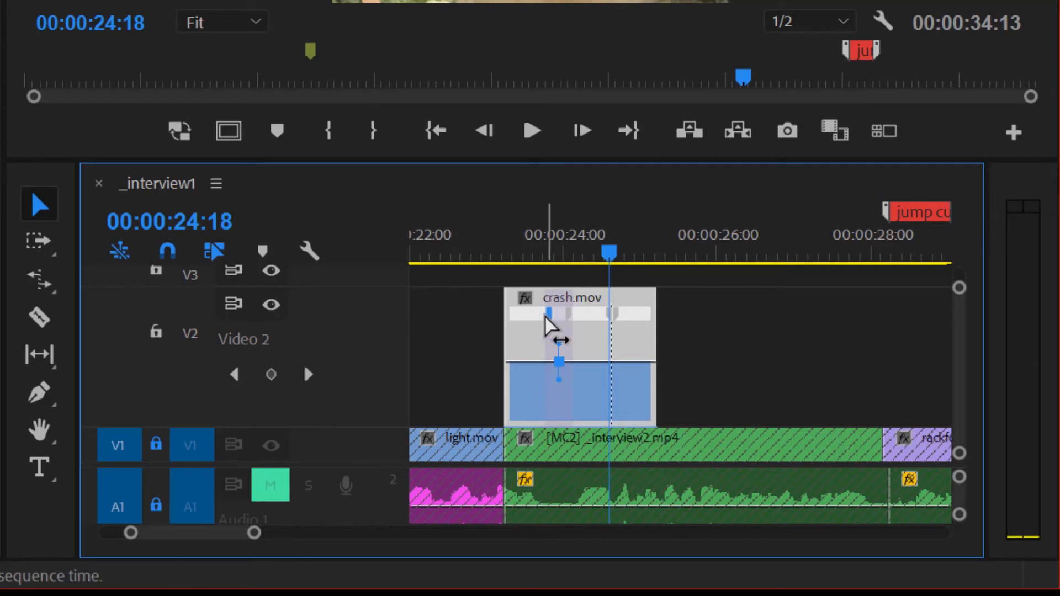
mouse_move(595, 381)
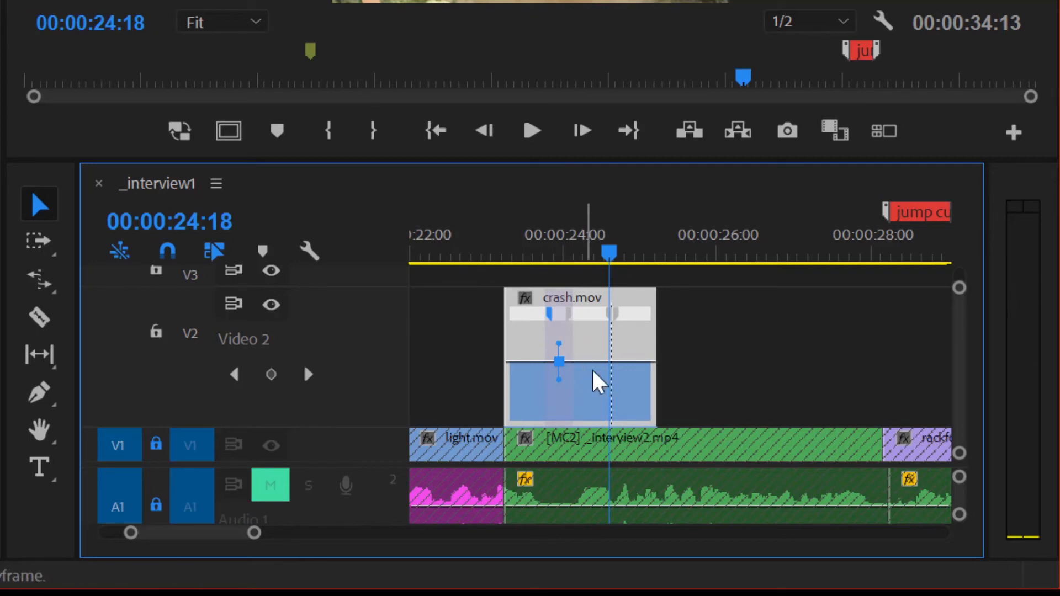
mouse_move(534, 379)
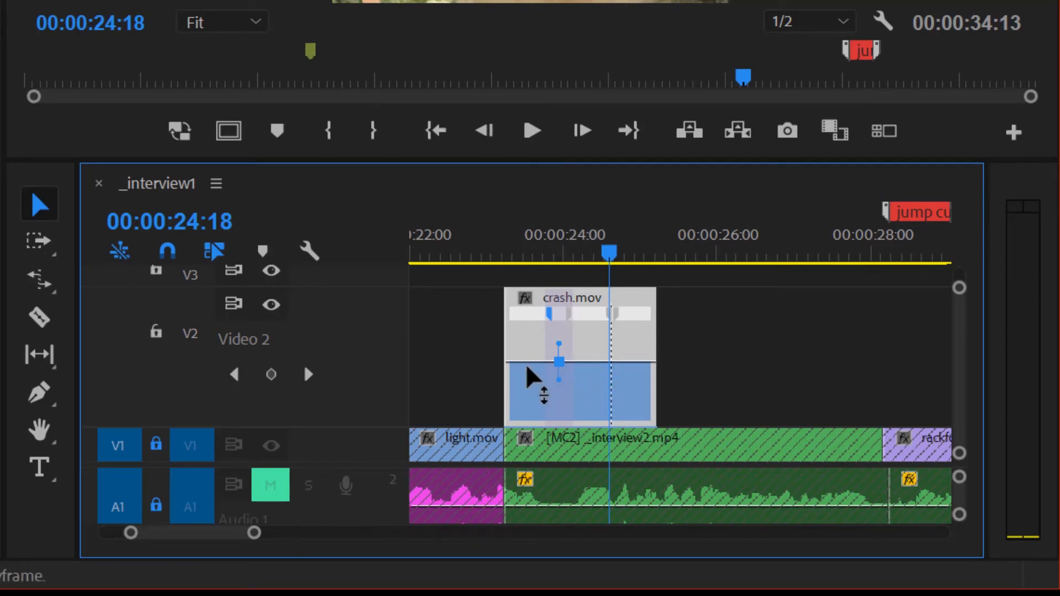
mouse_move(595, 378)
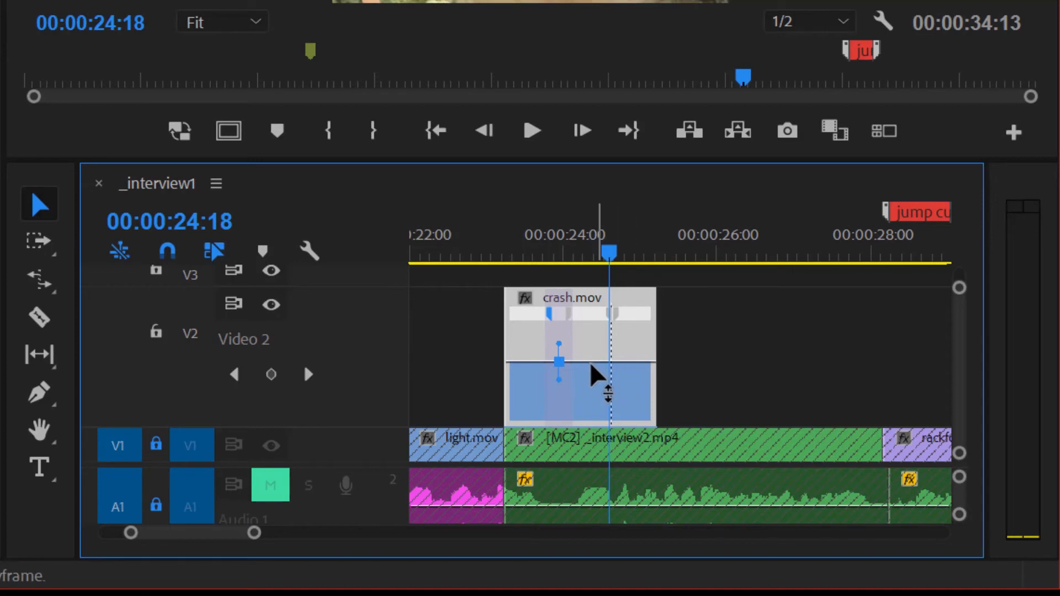
mouse_move(602, 379)
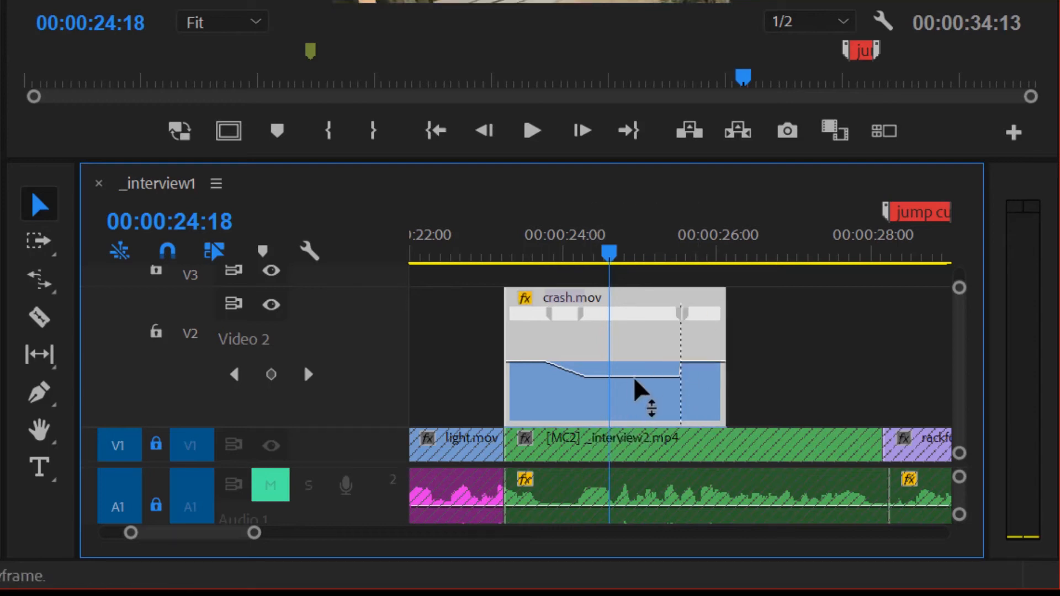
mouse_move(615, 375)
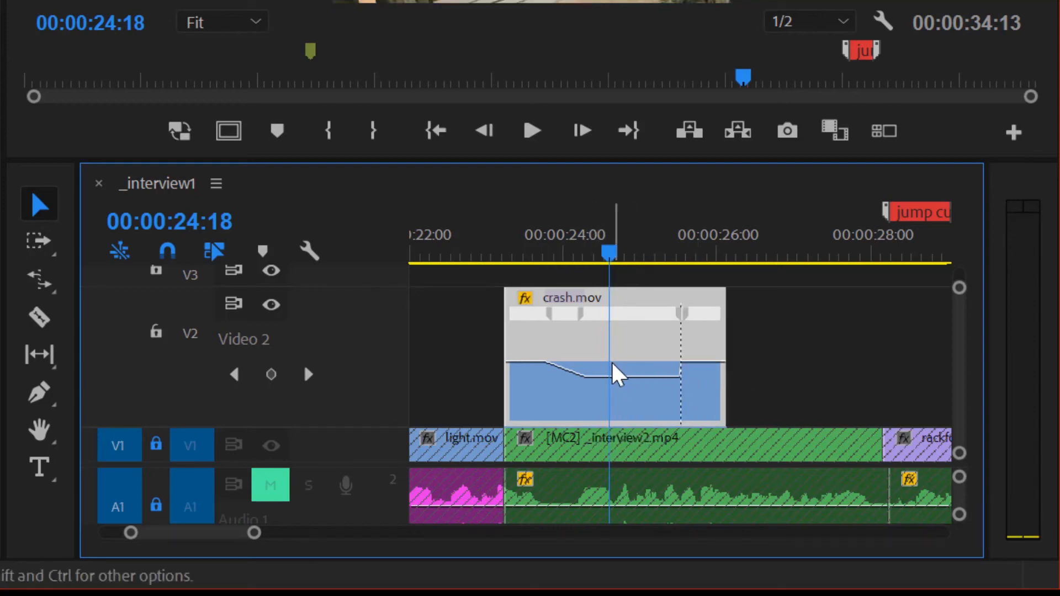
mouse_move(768, 375)
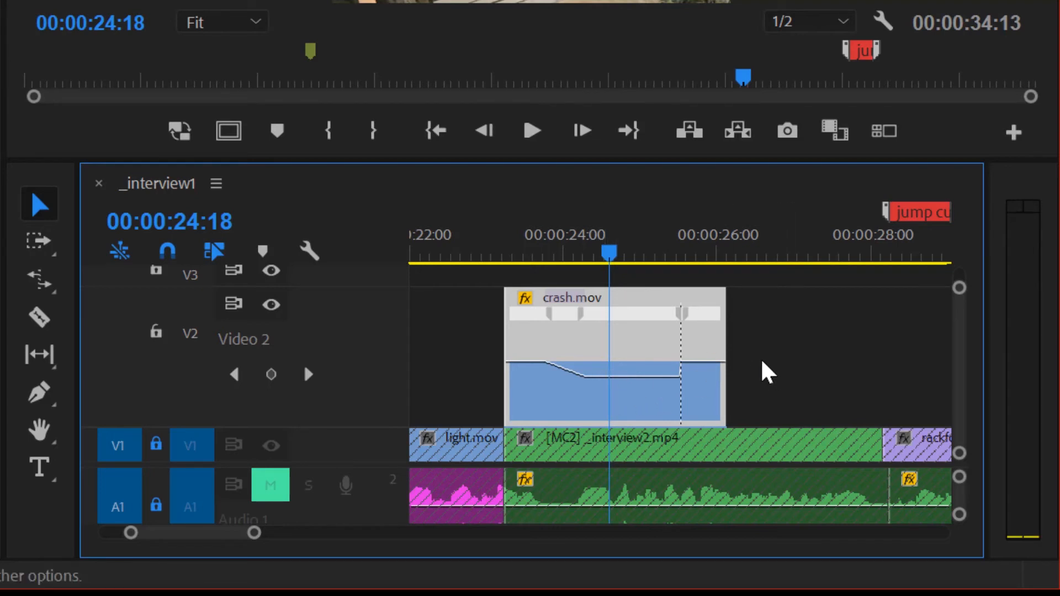
mouse_move(586, 325)
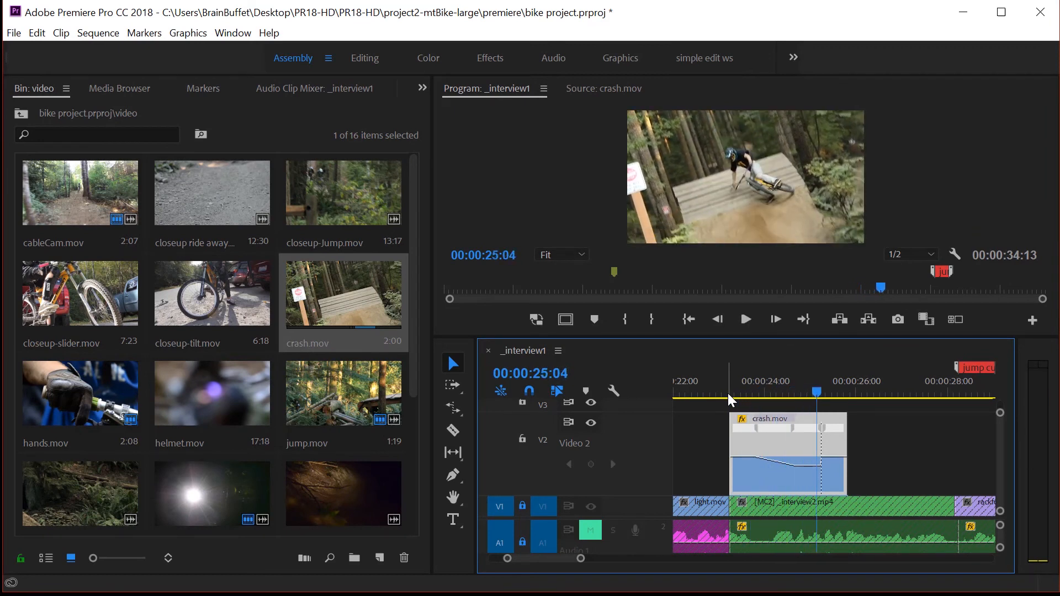
mouse_move(833, 427)
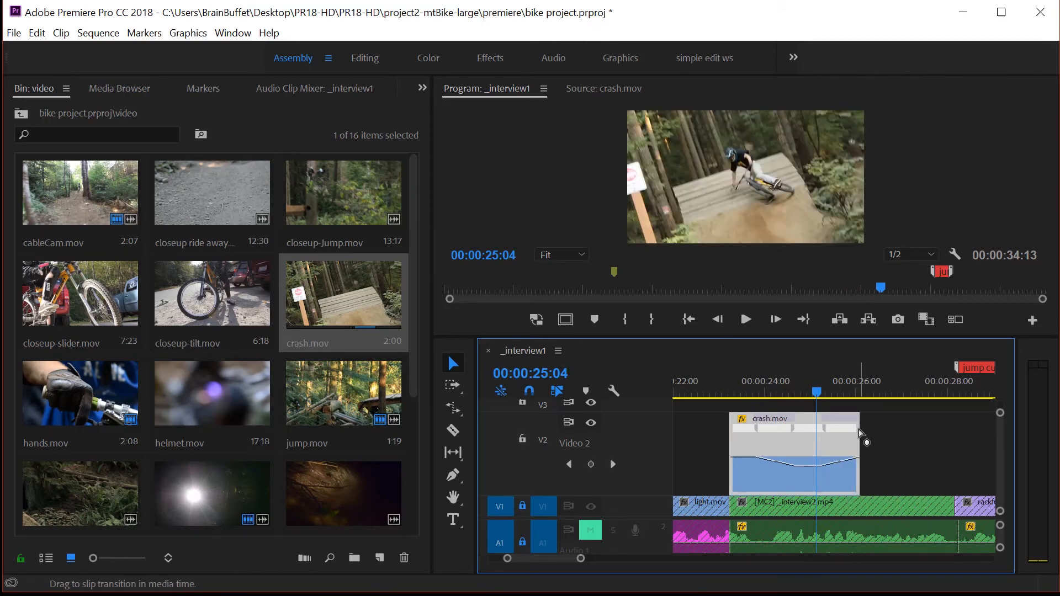
Scrub back to crash.mov's start and play the ramped clip to review the speed change
click(728, 381)
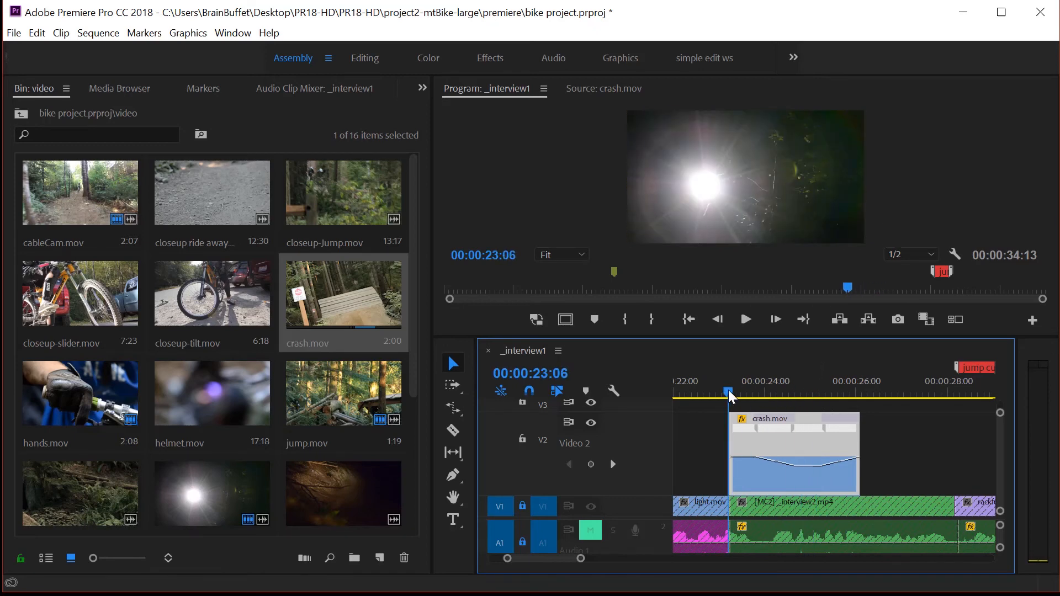
click(731, 392)
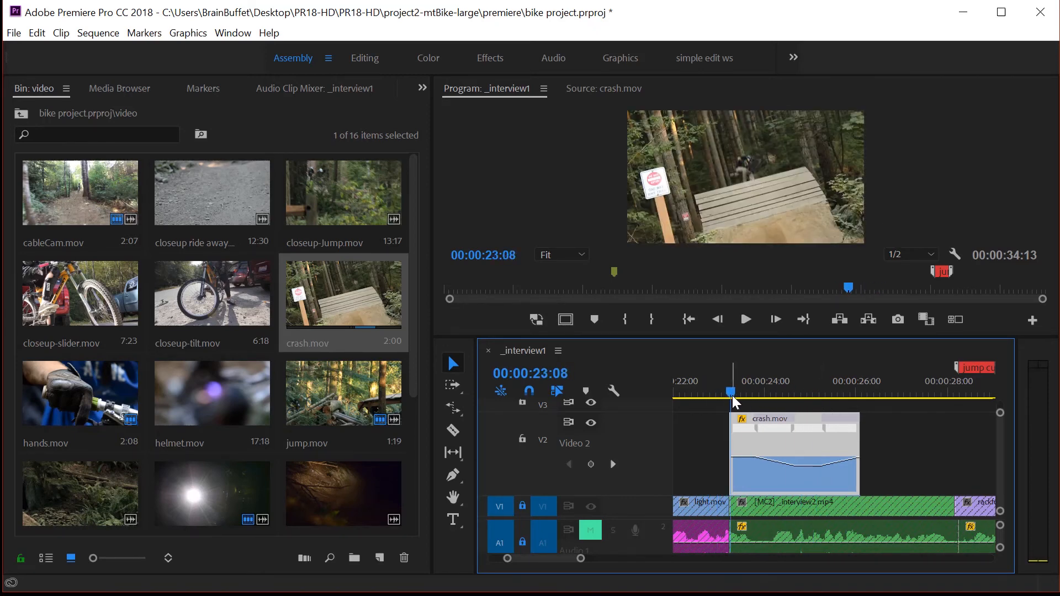
click(744, 318)
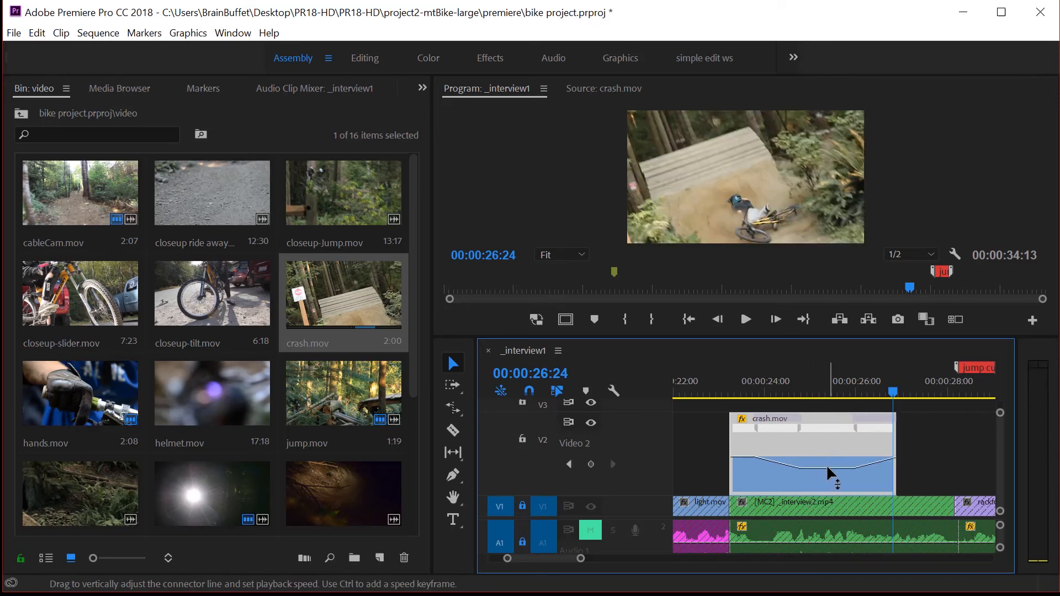
click(740, 381)
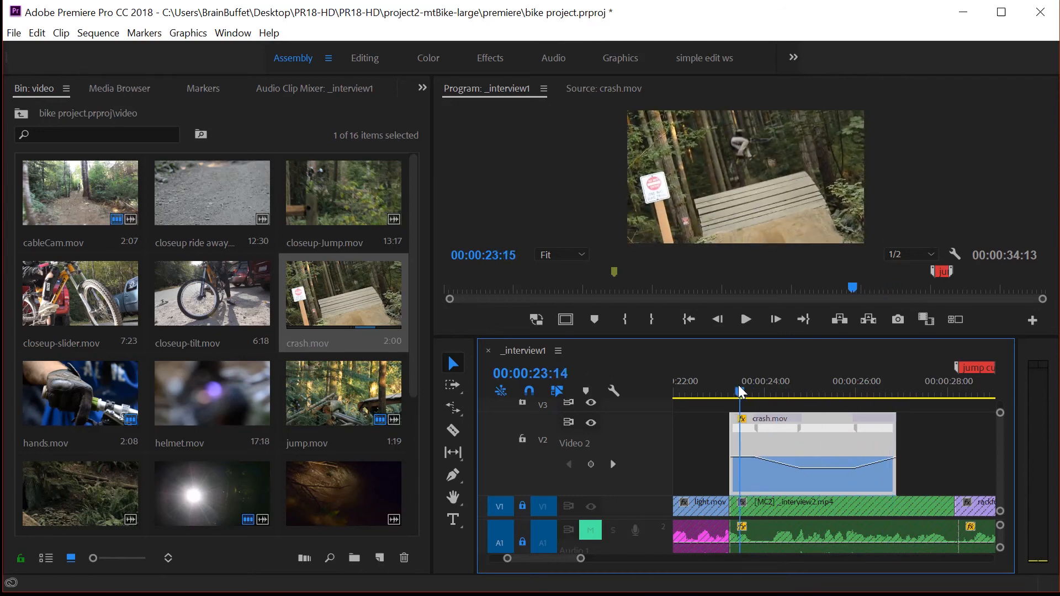
click(744, 319)
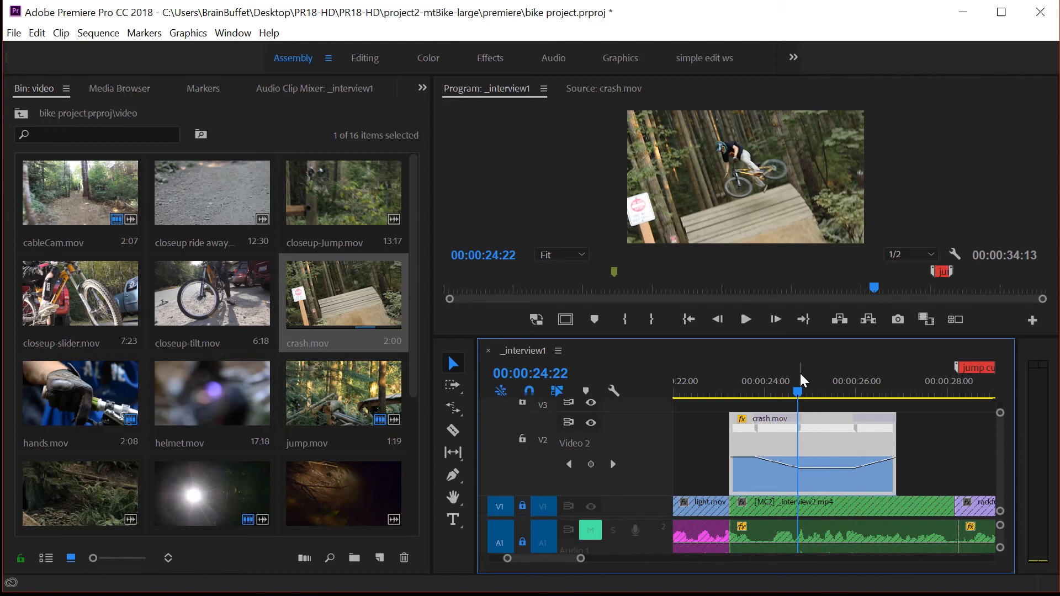
mouse_move(824, 456)
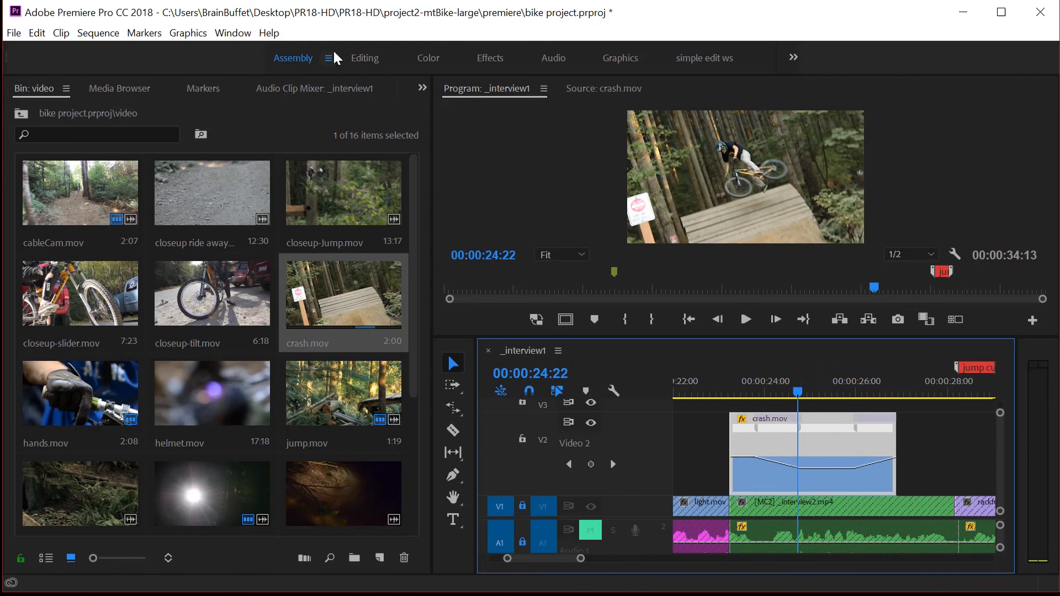
Show crash.mov's Time Remapping speed keyframes in Effect Controls via Window menu and save the project
click(233, 32)
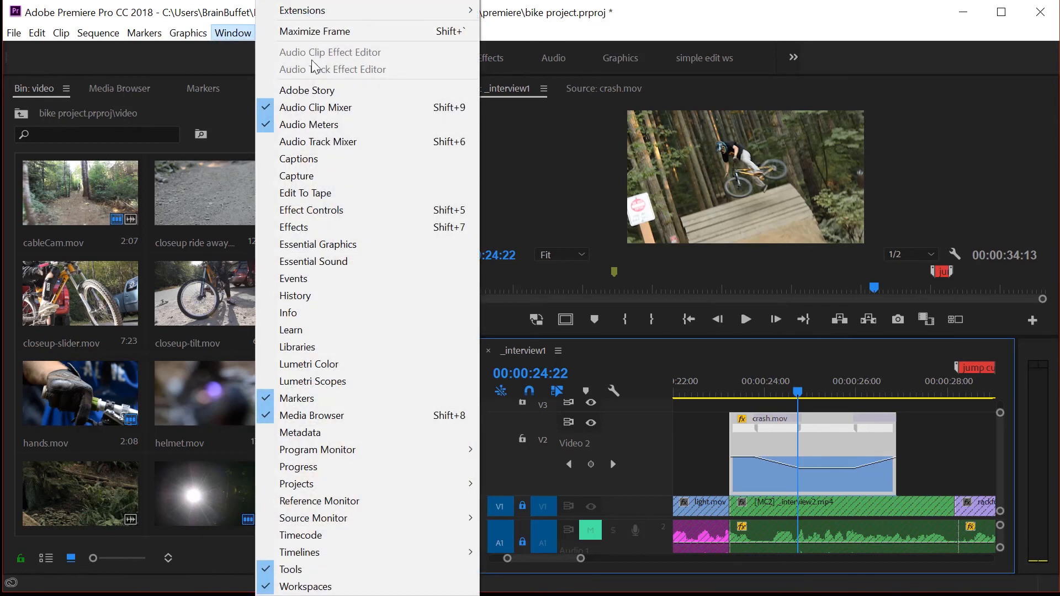
click(312, 210)
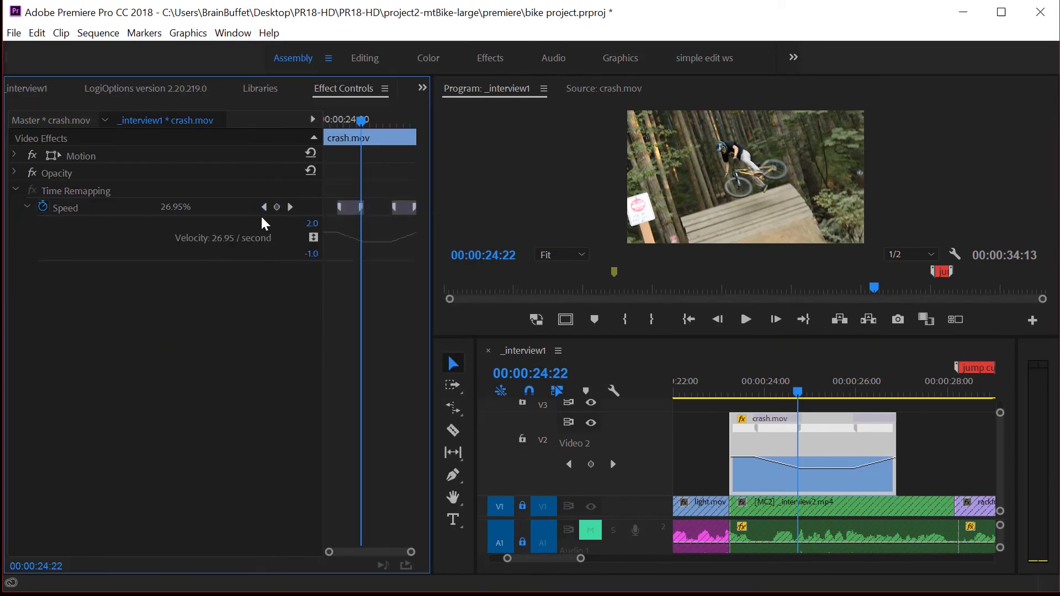
key(ctrl+s)
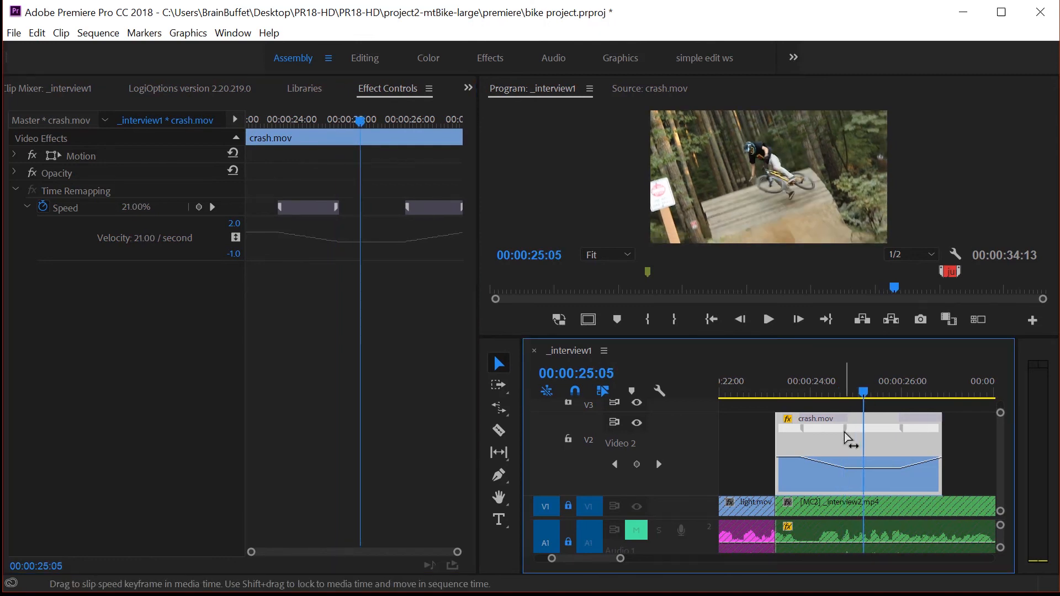
mouse_move(332, 216)
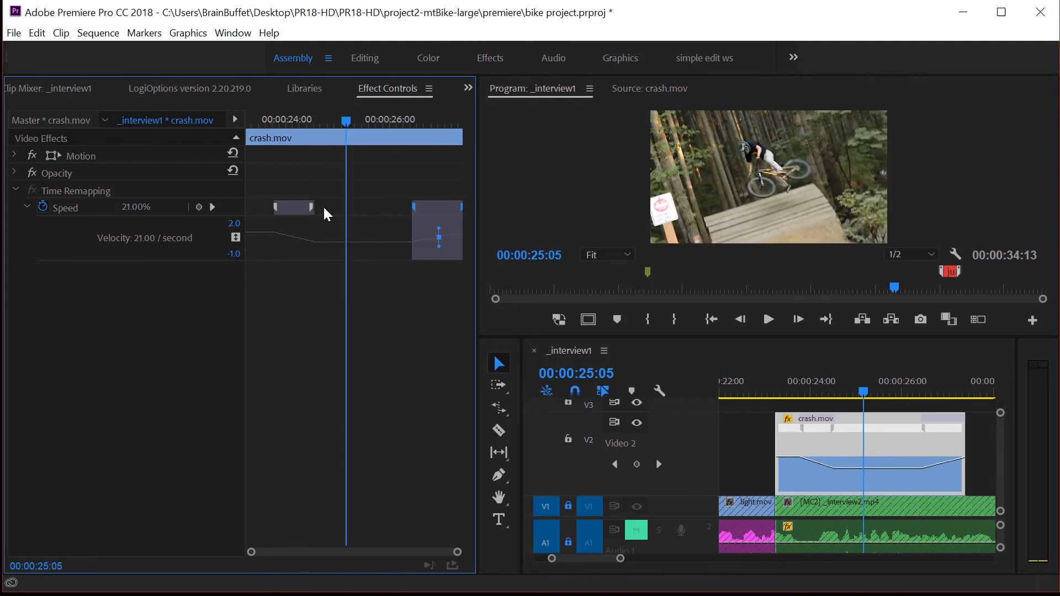
mouse_move(331, 252)
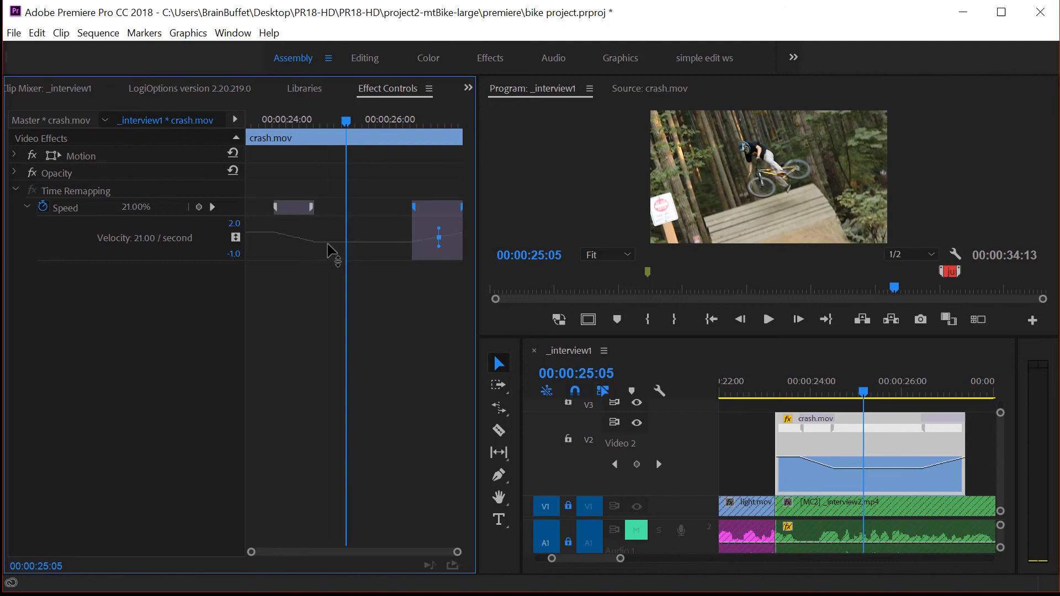